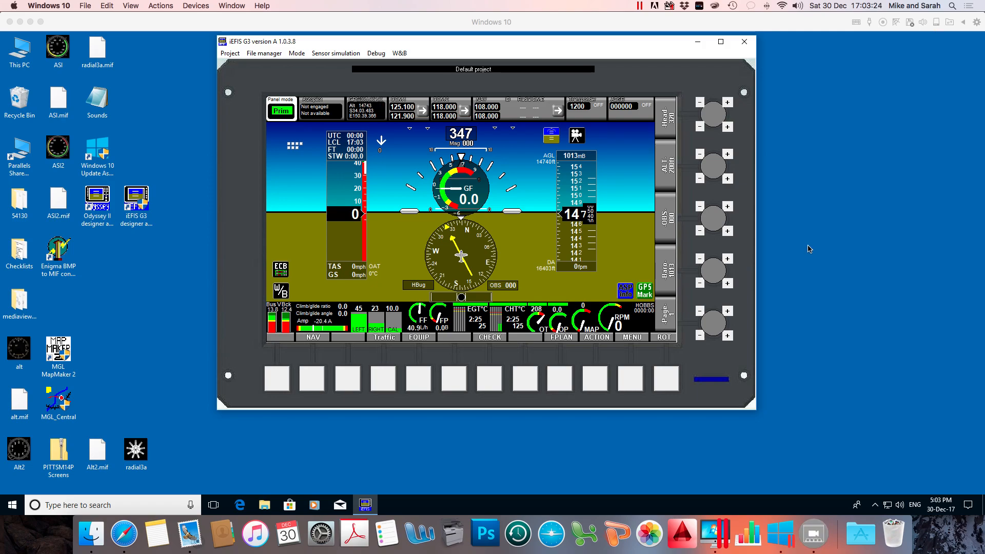
pyautogui.moveTo(545, 245)
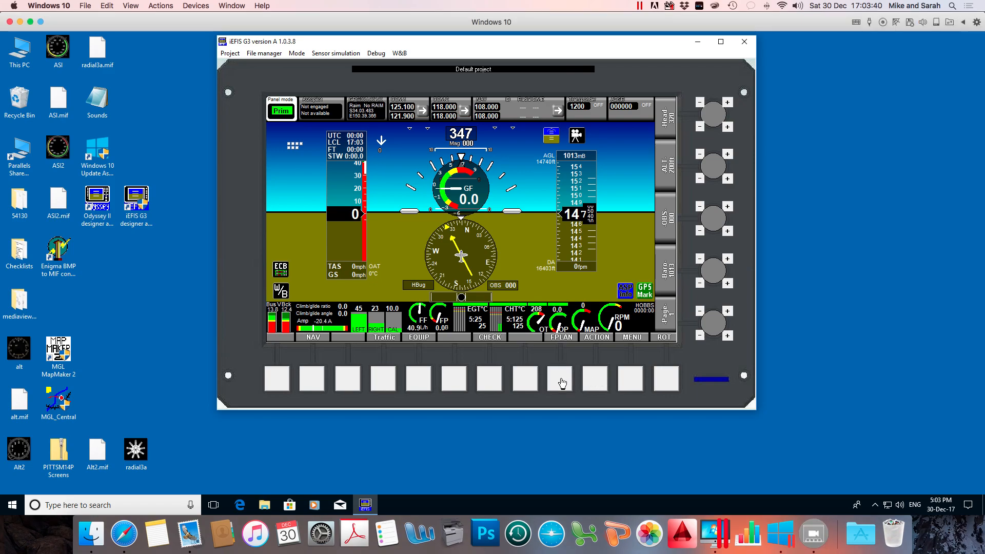
# Step: Bring up the Flightplan manager on the simulated display via the FPLAN soft key
pyautogui.click(560, 326)
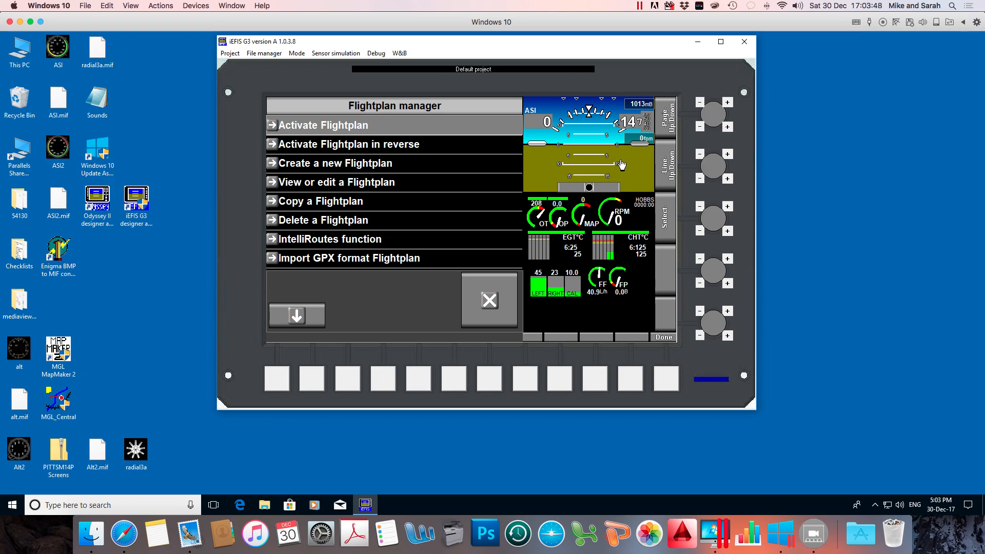
pyautogui.moveTo(581, 314)
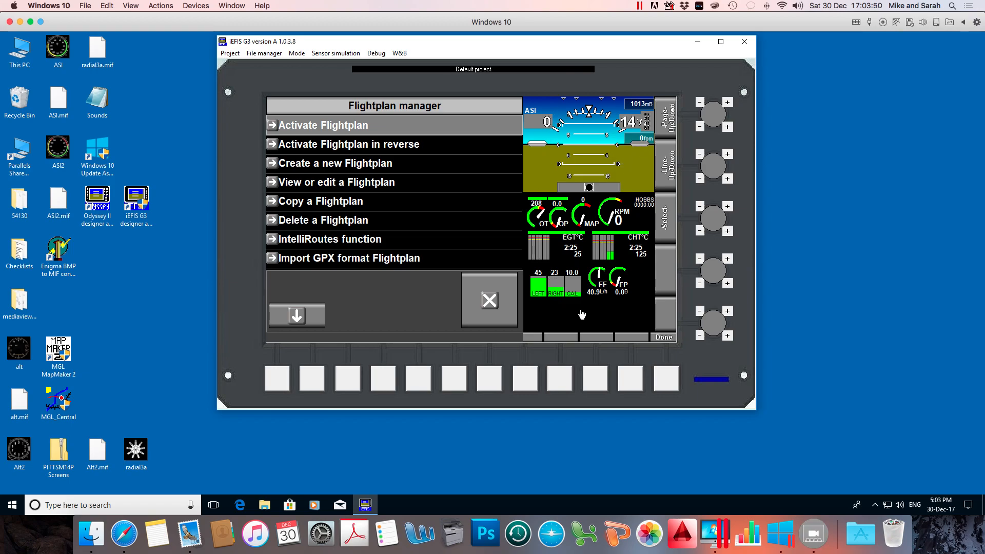
pyautogui.moveTo(620, 312)
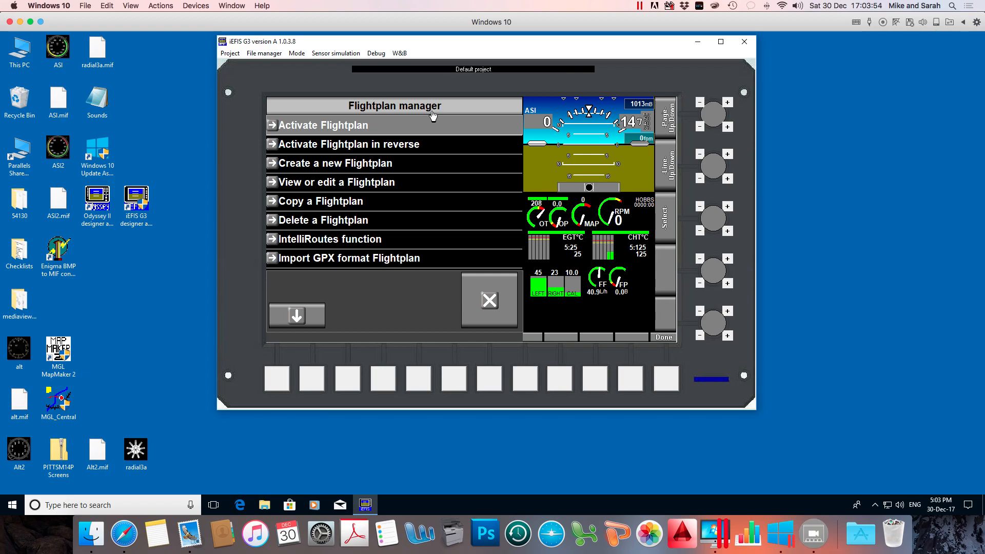
pyautogui.moveTo(304, 111)
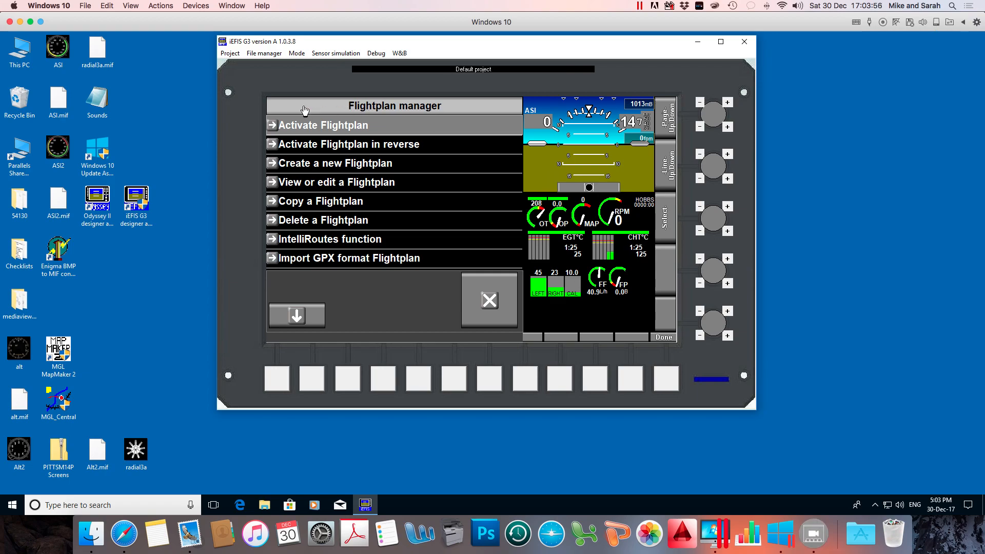
pyautogui.moveTo(511, 345)
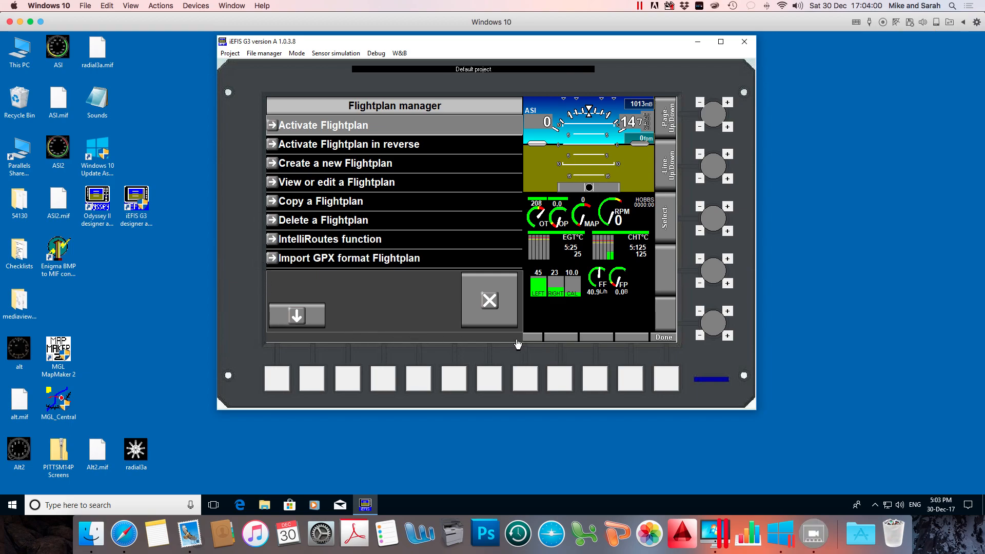
pyautogui.moveTo(539, 312)
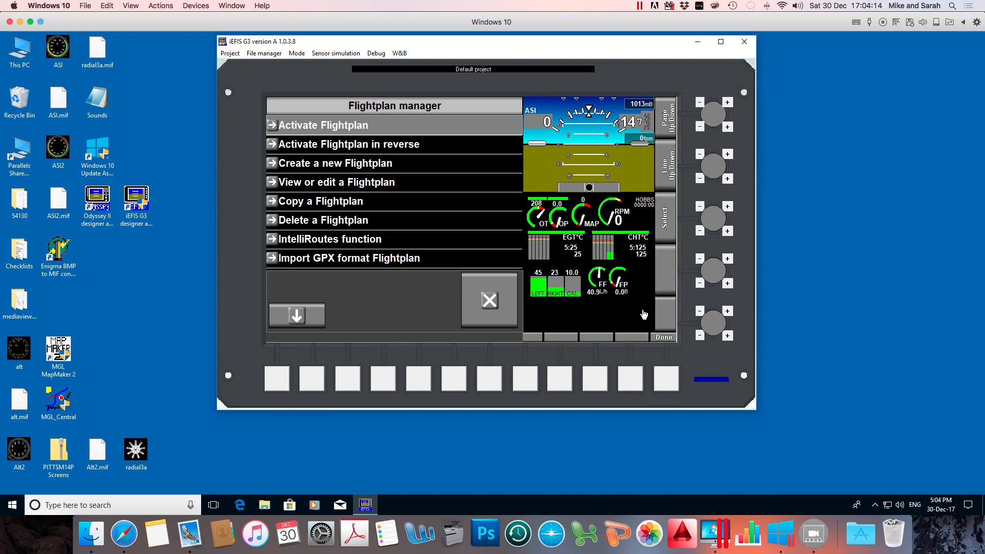
# Step: Switch the simulator from the Mode menu into Design mode
pyautogui.click(296, 52)
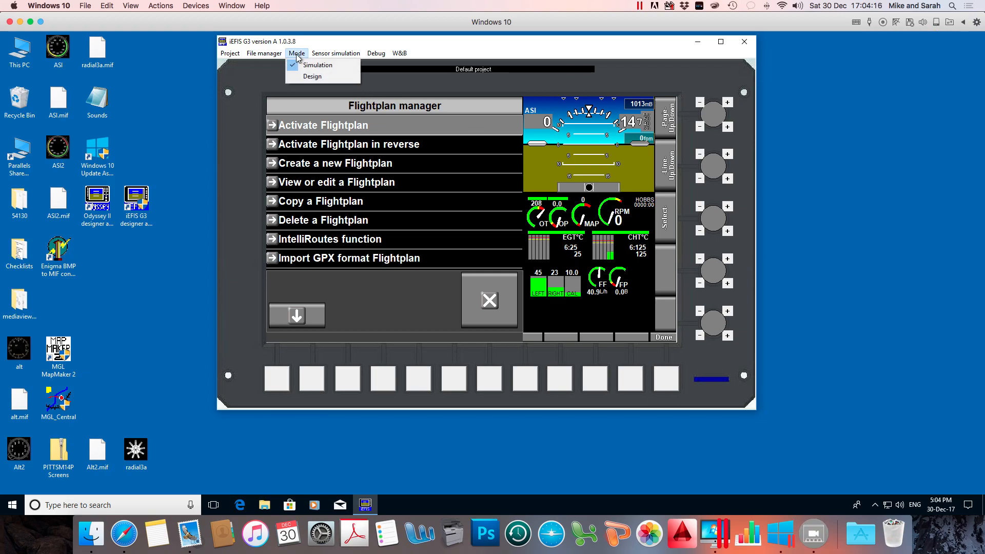
pyautogui.moveTo(312, 76)
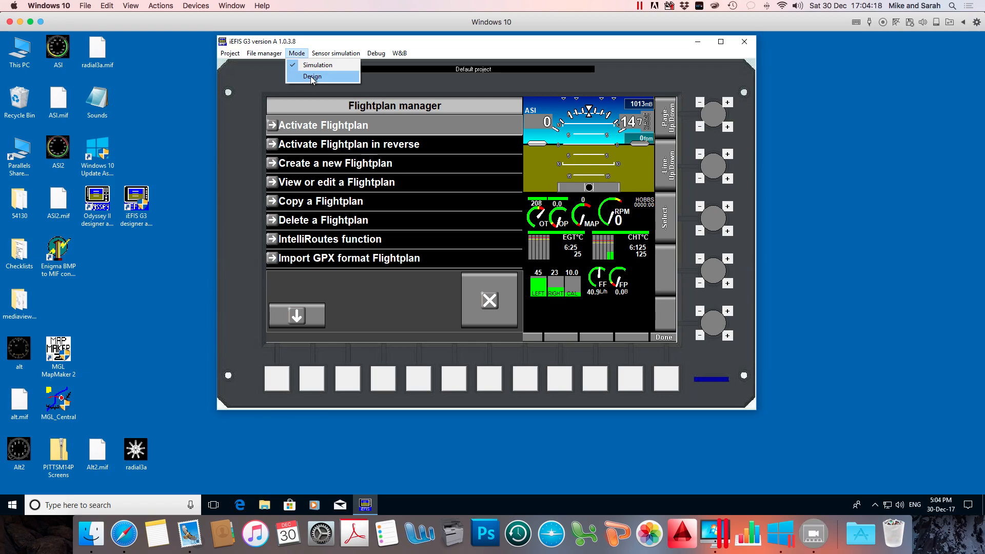
pyautogui.click(311, 76)
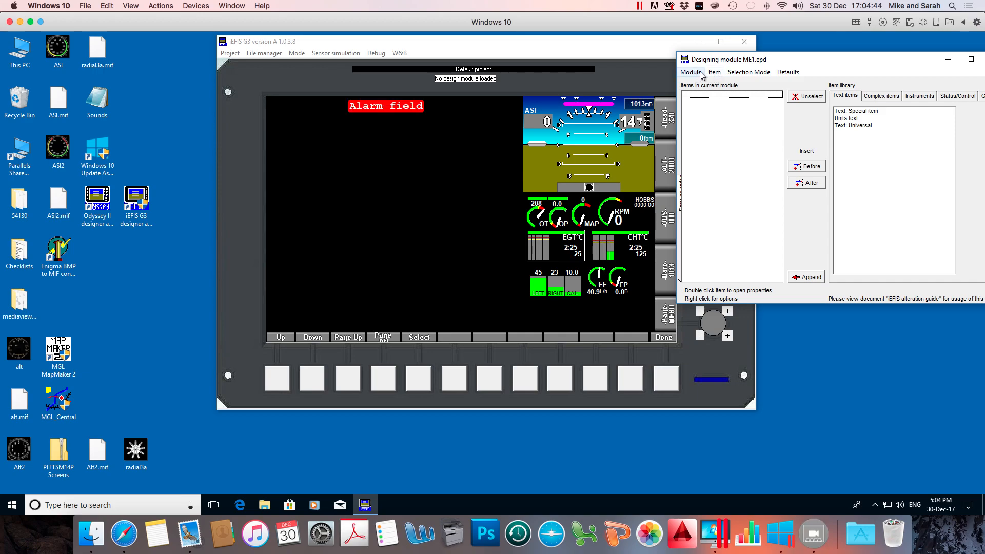
# Step: Show the Module menu listing custom and default Flight, Engine, Fuel and Info modules
pyautogui.click(691, 72)
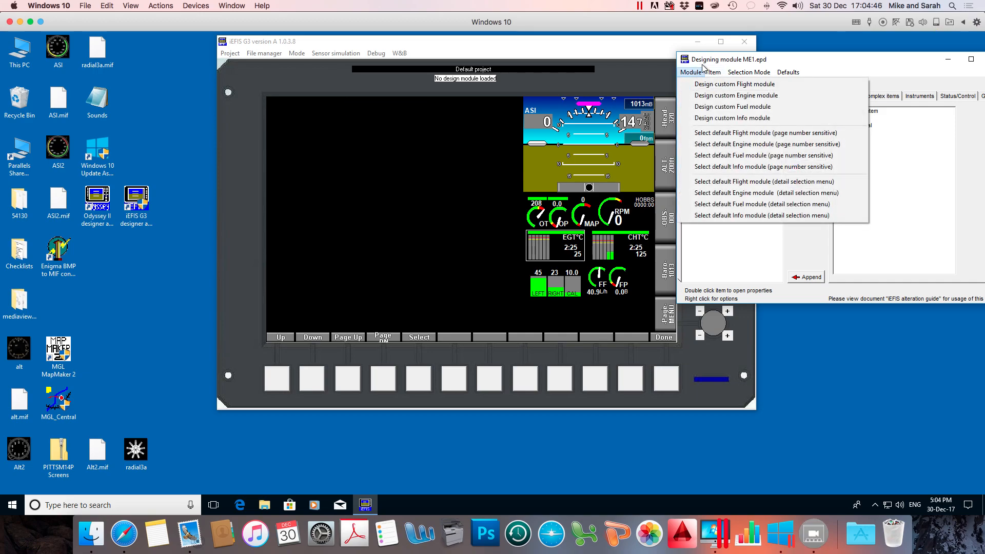
pyautogui.moveTo(735, 94)
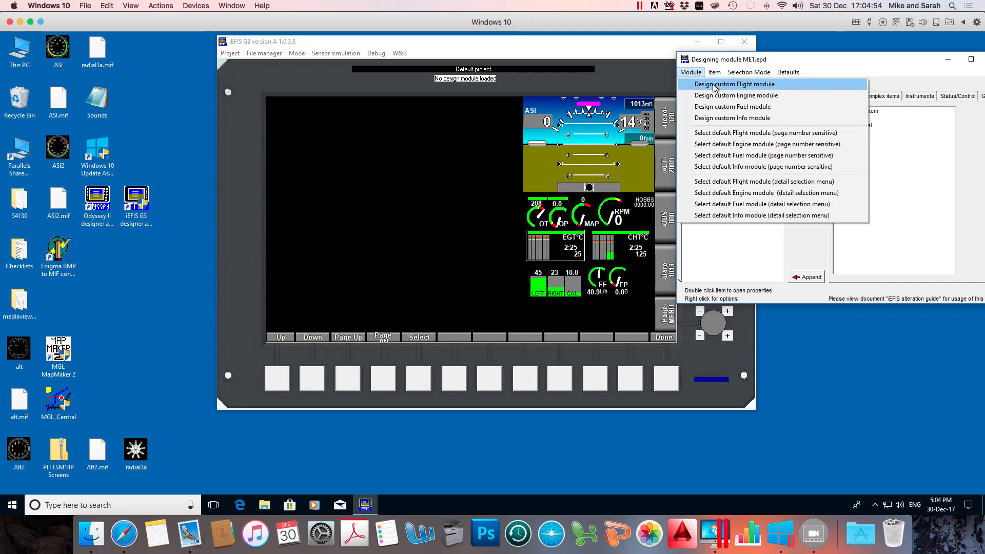
pyautogui.moveTo(719, 106)
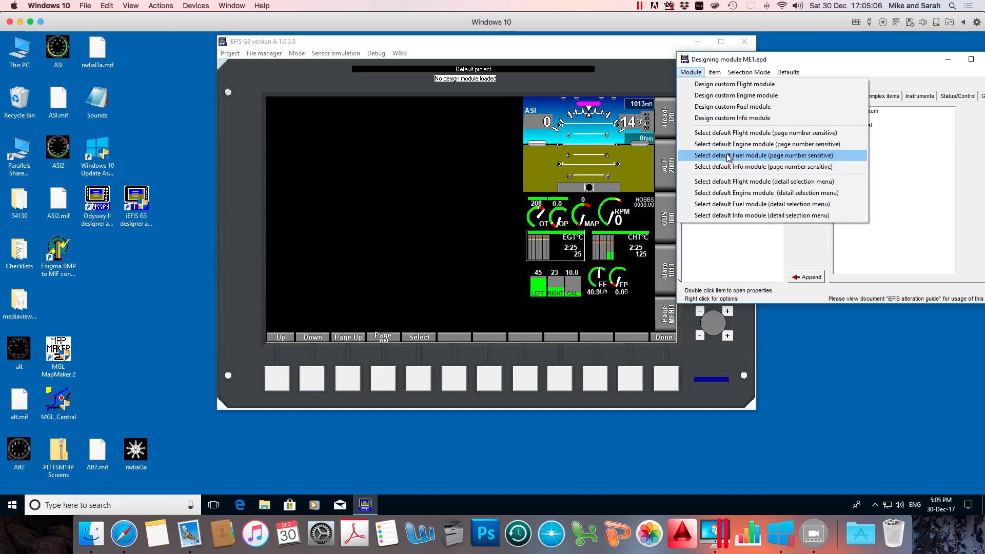
# Step: Select the page-sensitive default Fuel module and highlight the 'Fuel 2 Tanks, FF, FP' layout
pyautogui.click(760, 154)
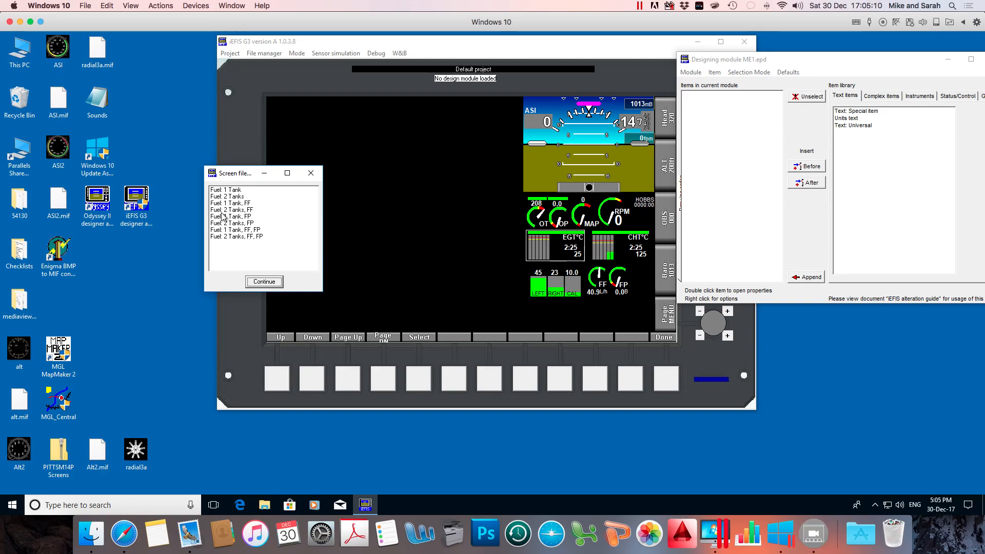
pyautogui.moveTo(251, 243)
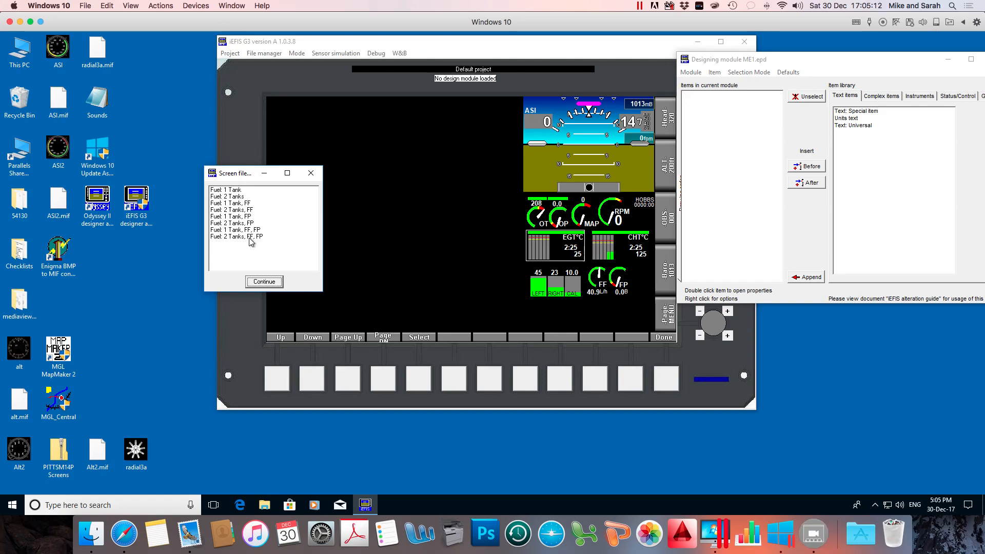
pyautogui.moveTo(533, 279)
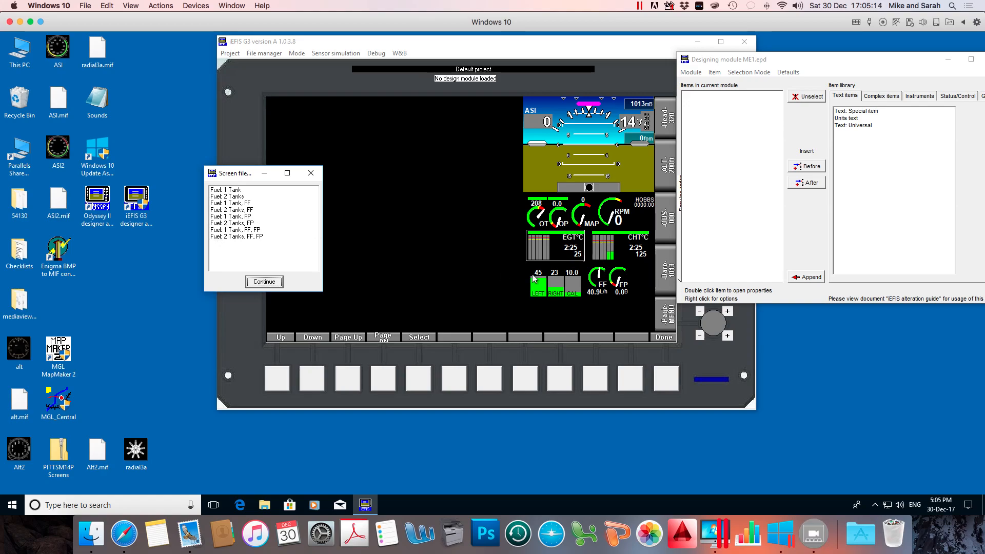
pyautogui.moveTo(547, 286)
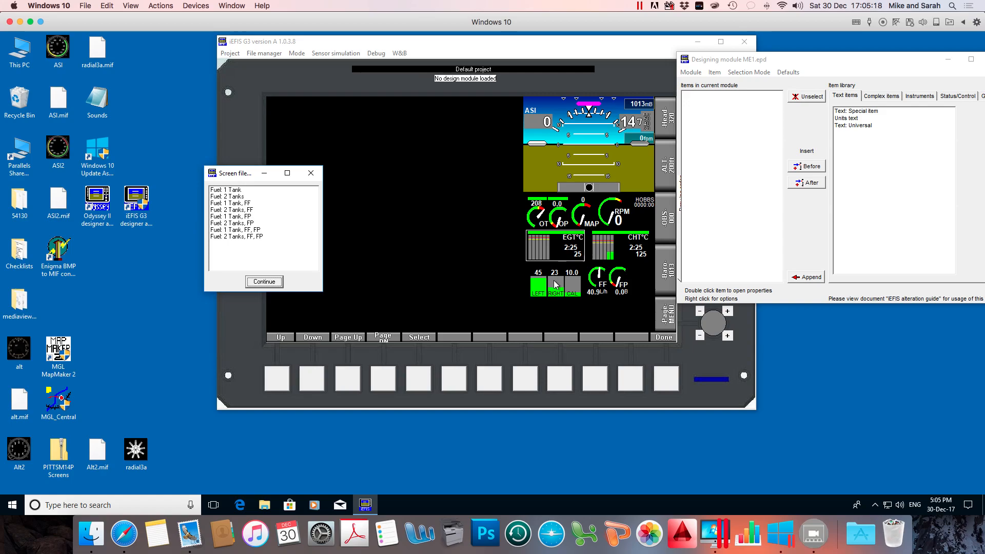
pyautogui.moveTo(618, 279)
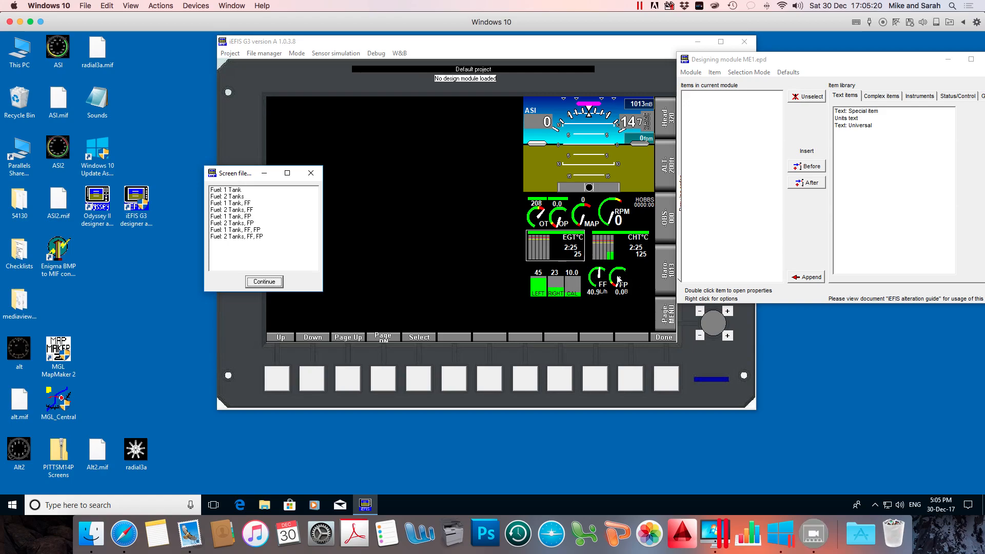
pyautogui.moveTo(222, 239)
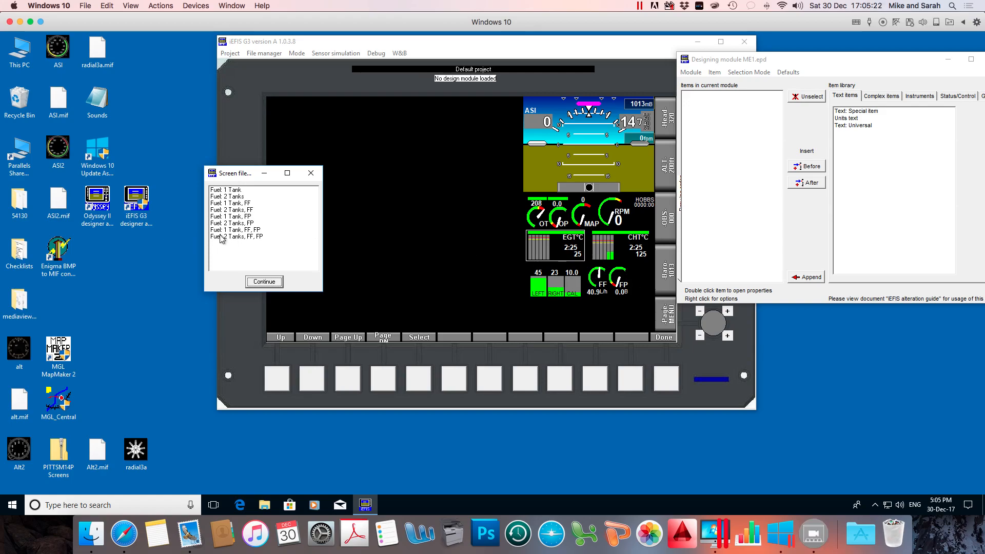
pyautogui.click(237, 237)
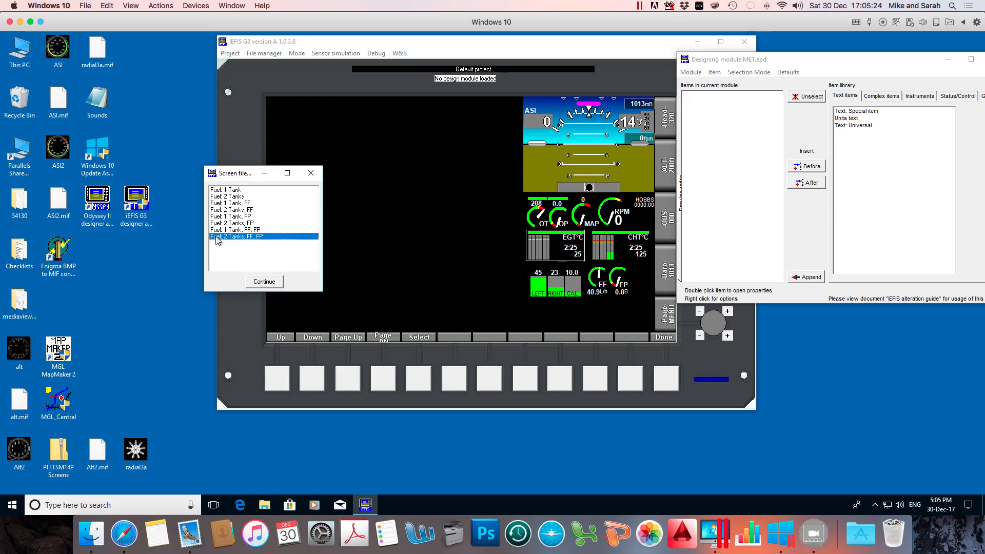
# Step: Load the two-tank FF/FP layout and select the Fuel level tank 1 bargraph item
pyautogui.click(263, 281)
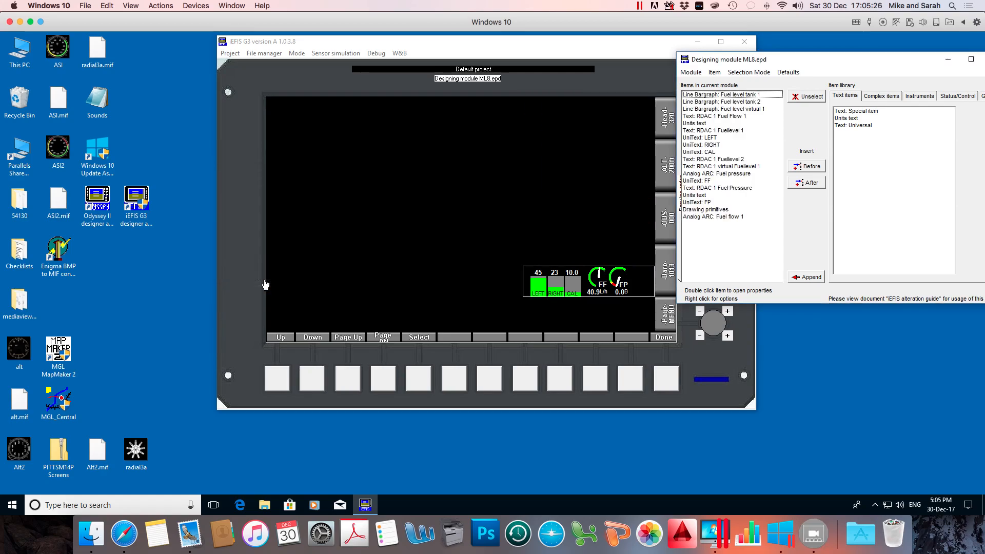
pyautogui.moveTo(653, 295)
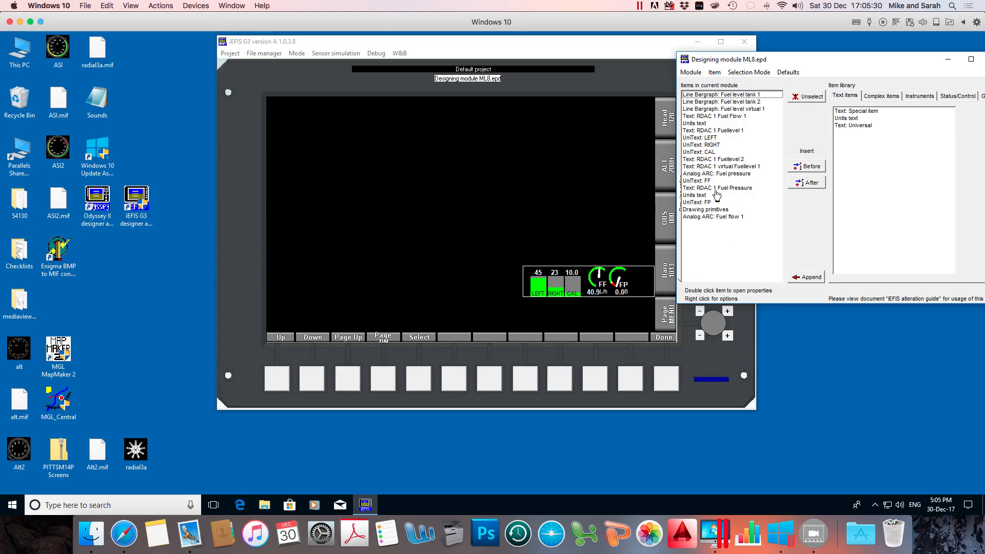
pyautogui.moveTo(712, 224)
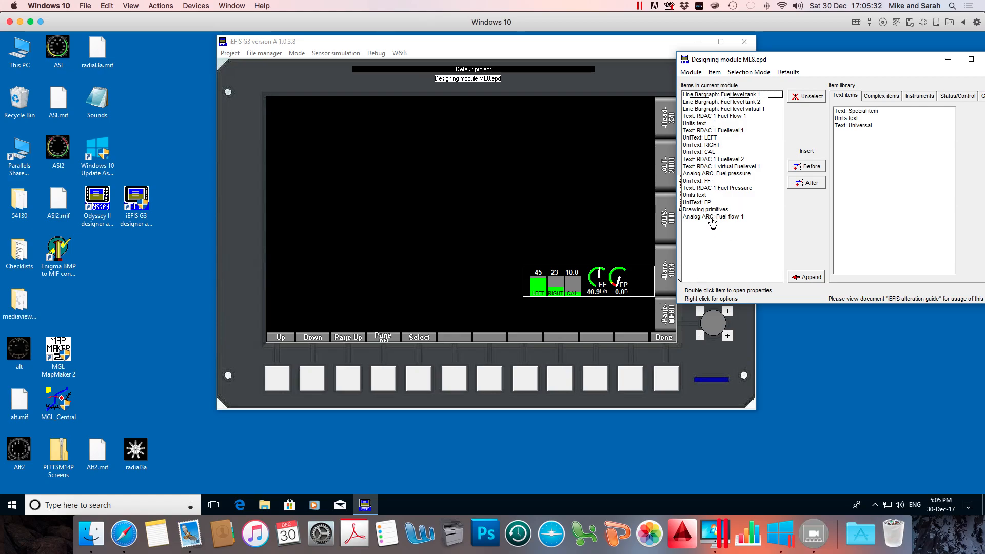
pyautogui.moveTo(728, 221)
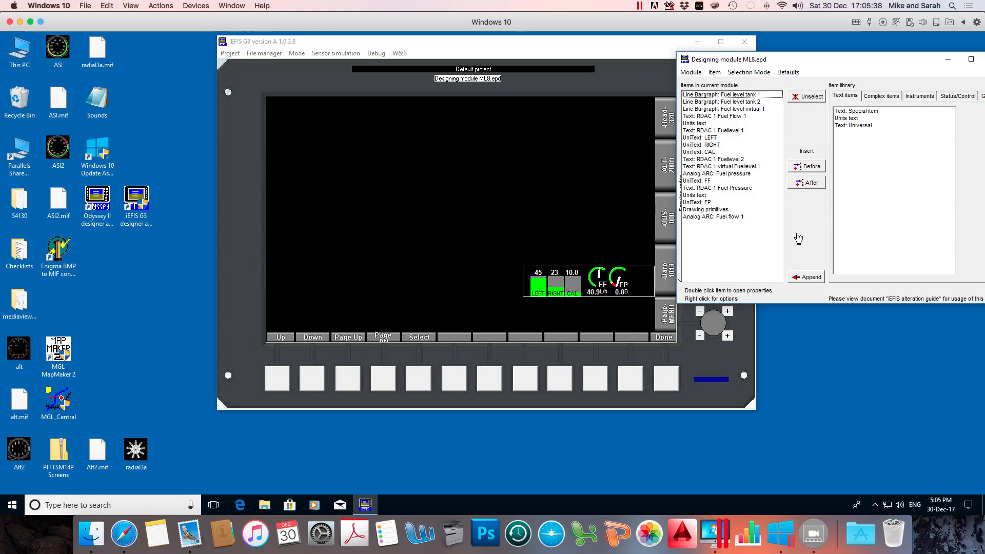
pyautogui.moveTo(731, 113)
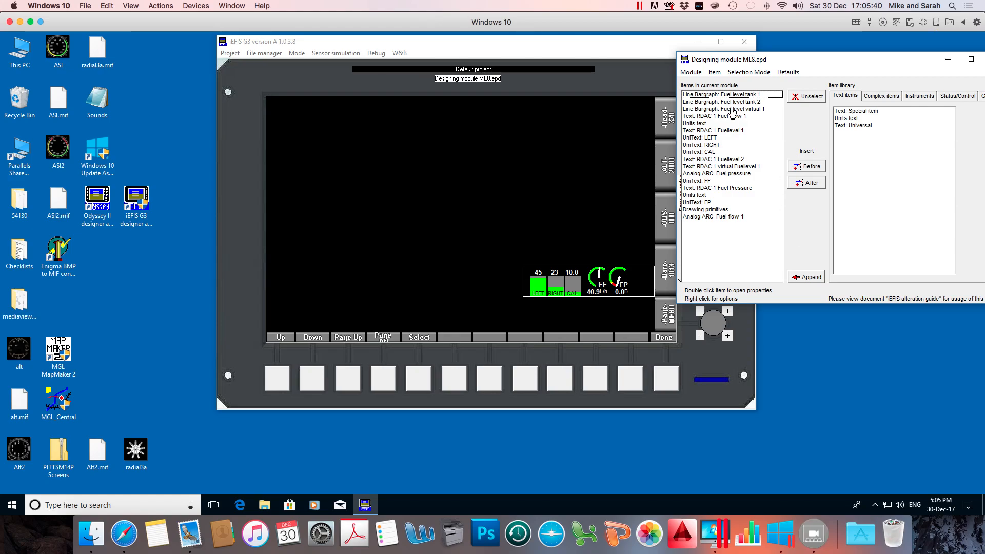
pyautogui.moveTo(734, 198)
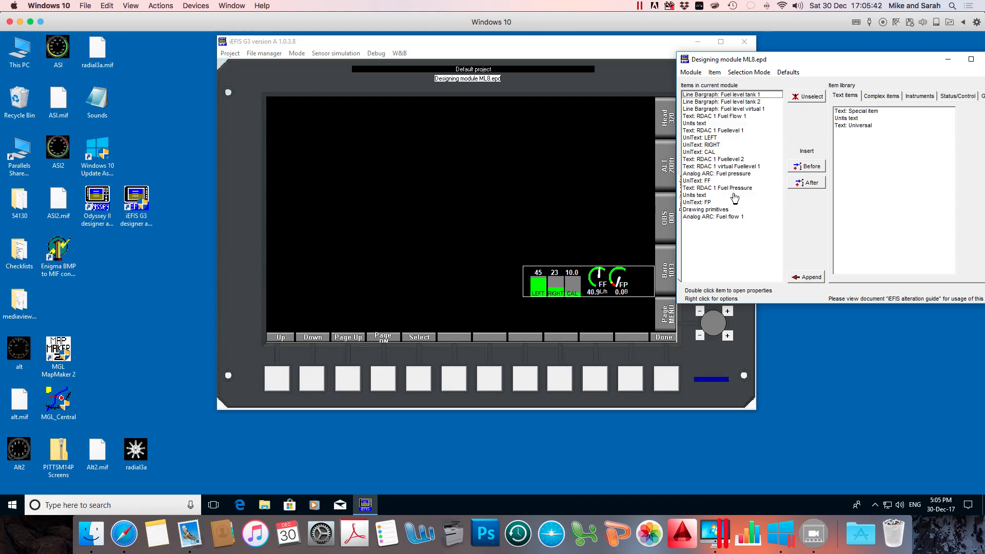
pyautogui.moveTo(779, 175)
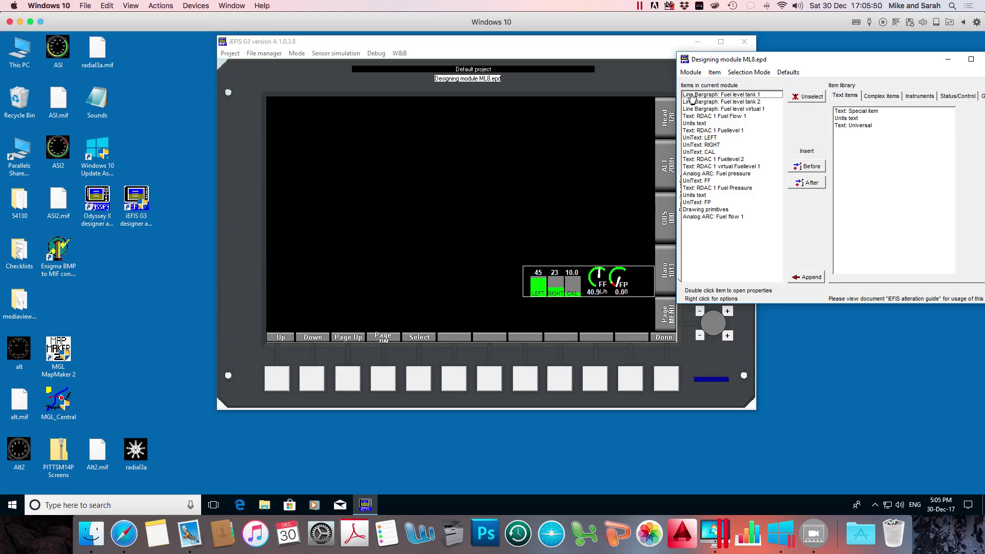
pyautogui.click(722, 95)
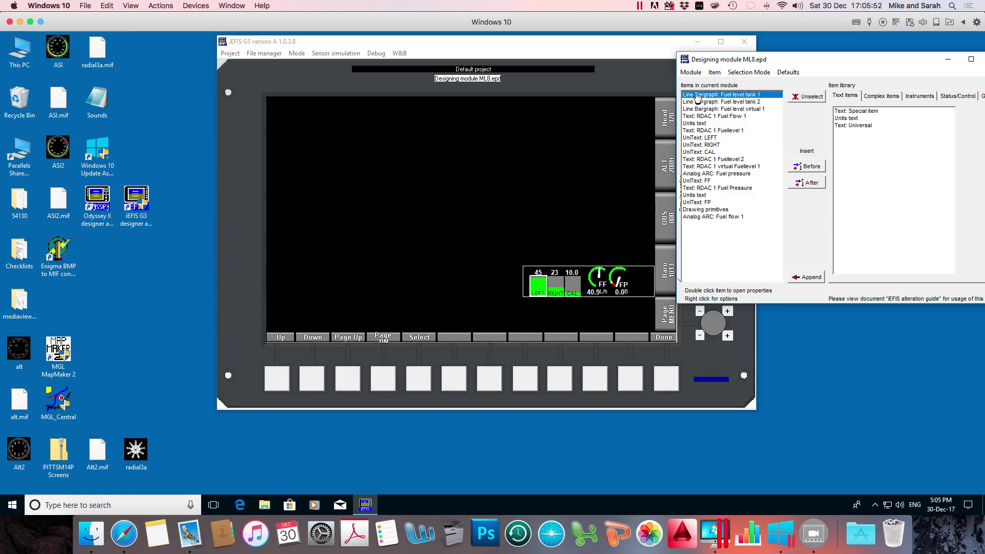
# Step: Reduce the Fuel level tank 1 bargraph's Width by four spinner steps and apply it
pyautogui.doubleClick(722, 94)
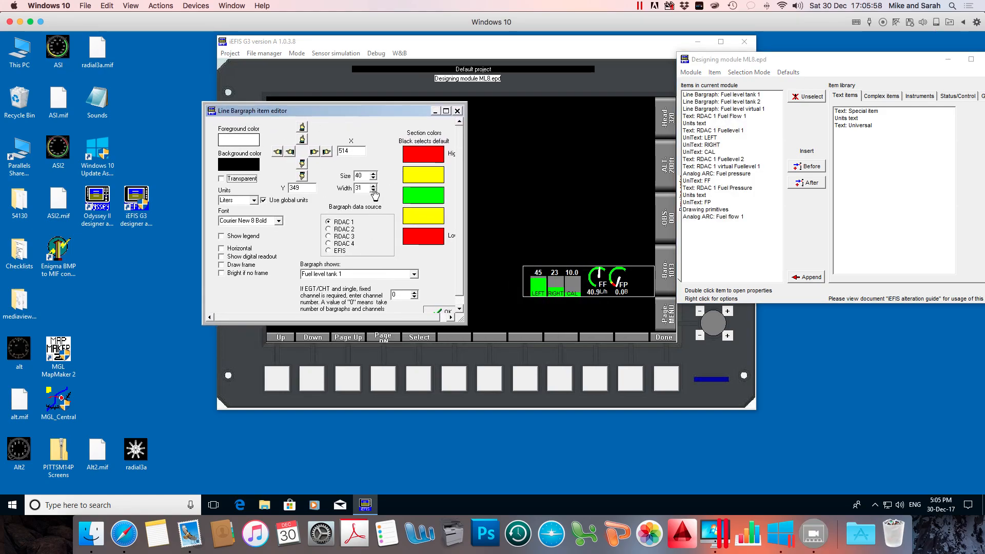
pyautogui.click(372, 191)
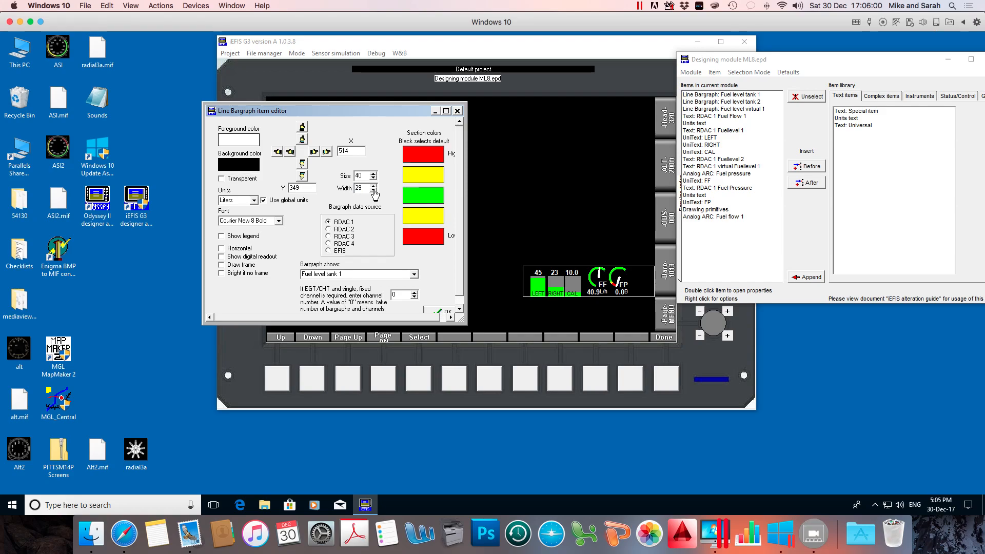
pyautogui.click(373, 191)
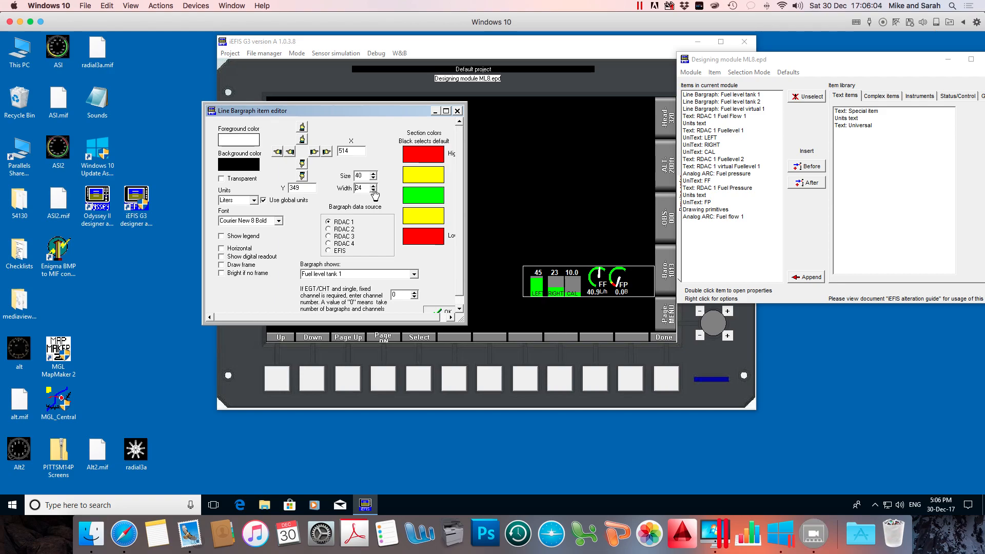
pyautogui.click(373, 191)
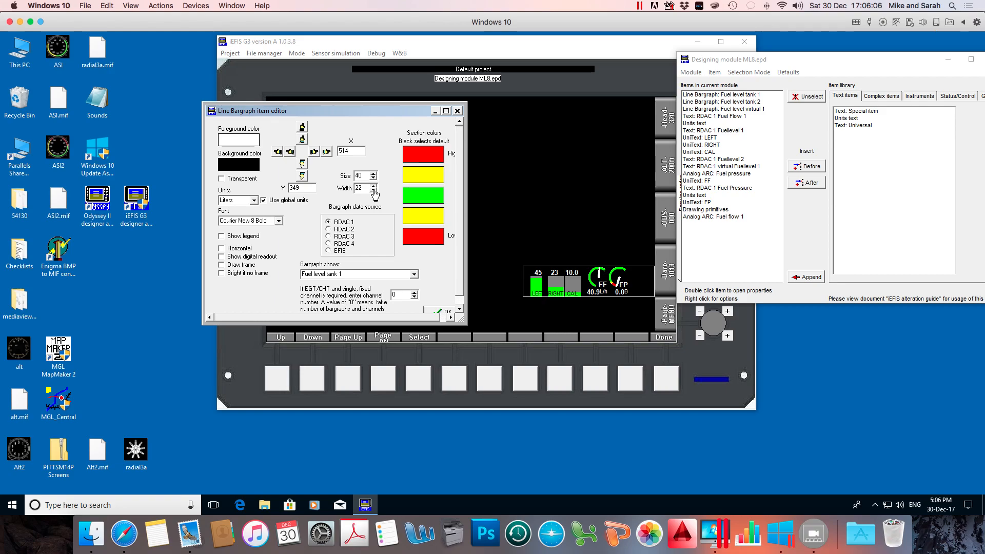
pyautogui.click(373, 190)
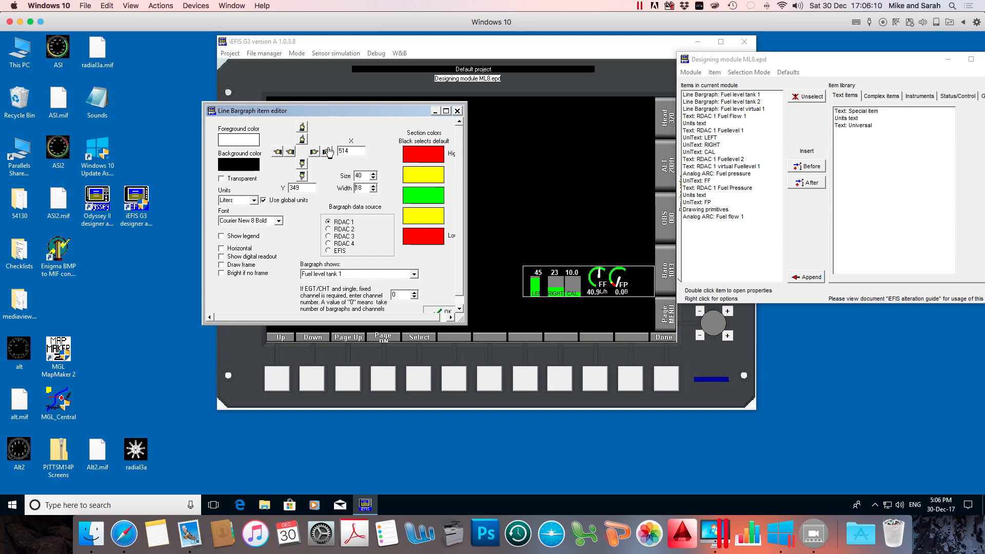
pyautogui.click(373, 185)
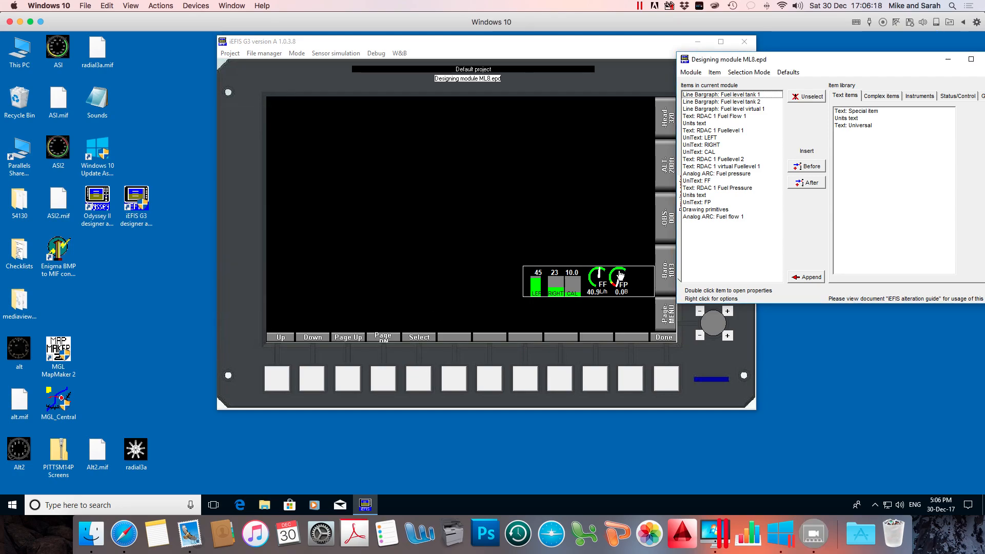
# Step: Reduce the Width of the Fuel level tank 2 and virtual 1 bargraphs to match tank 1
pyautogui.doubleClick(721, 102)
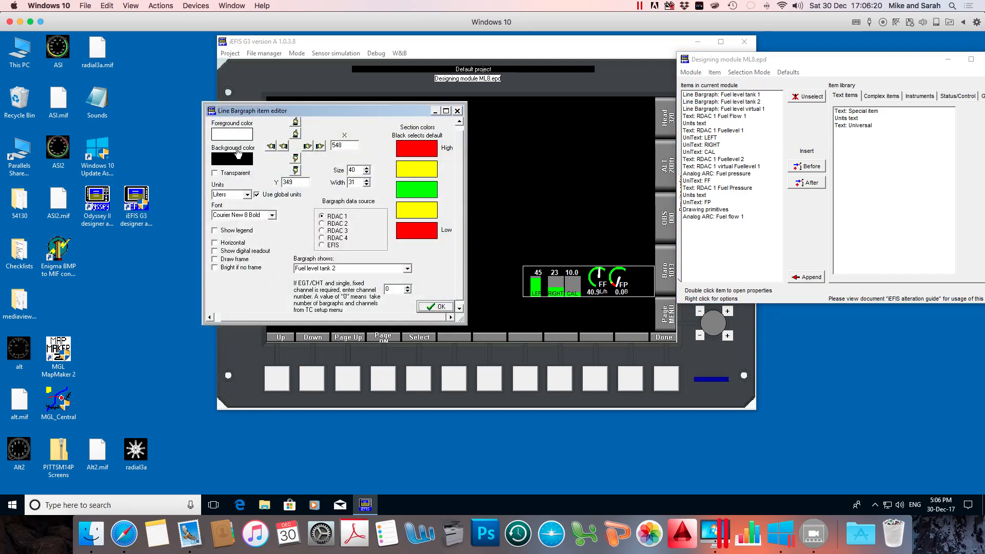
pyautogui.click(367, 185)
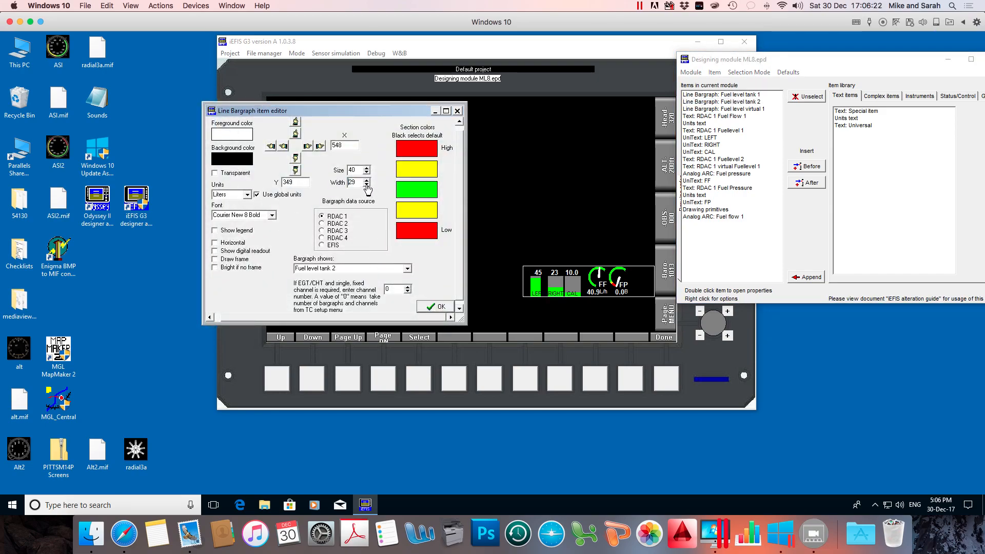
pyautogui.click(367, 184)
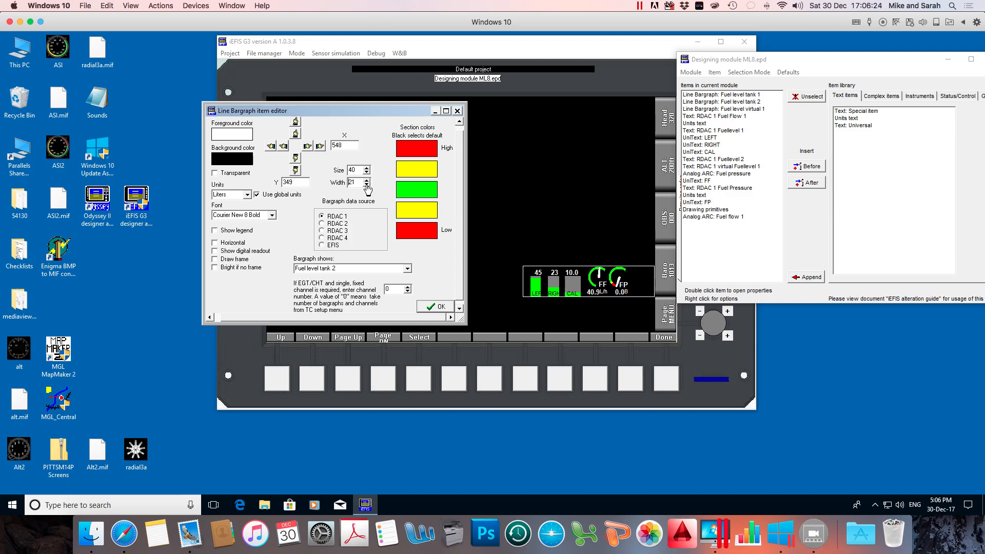
pyautogui.click(367, 185)
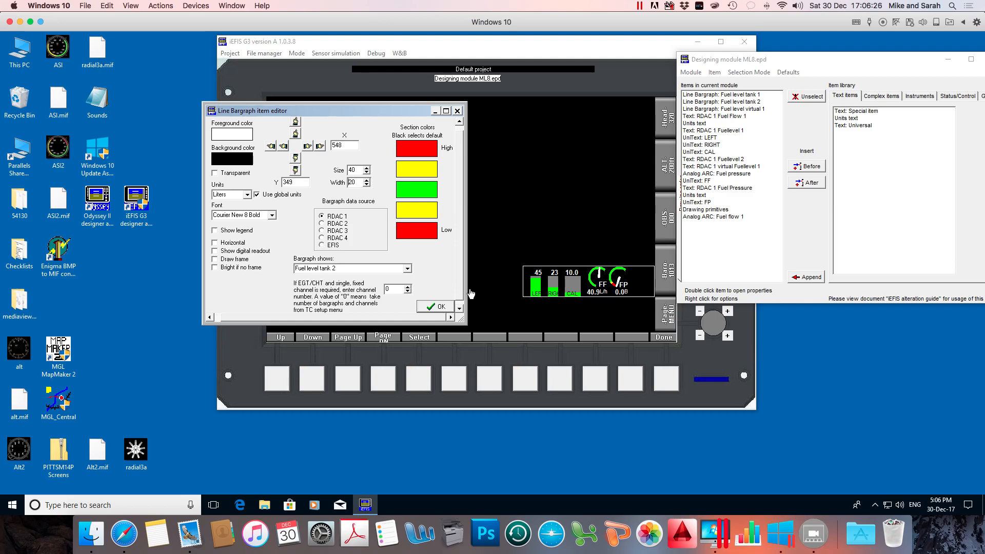
pyautogui.click(433, 305)
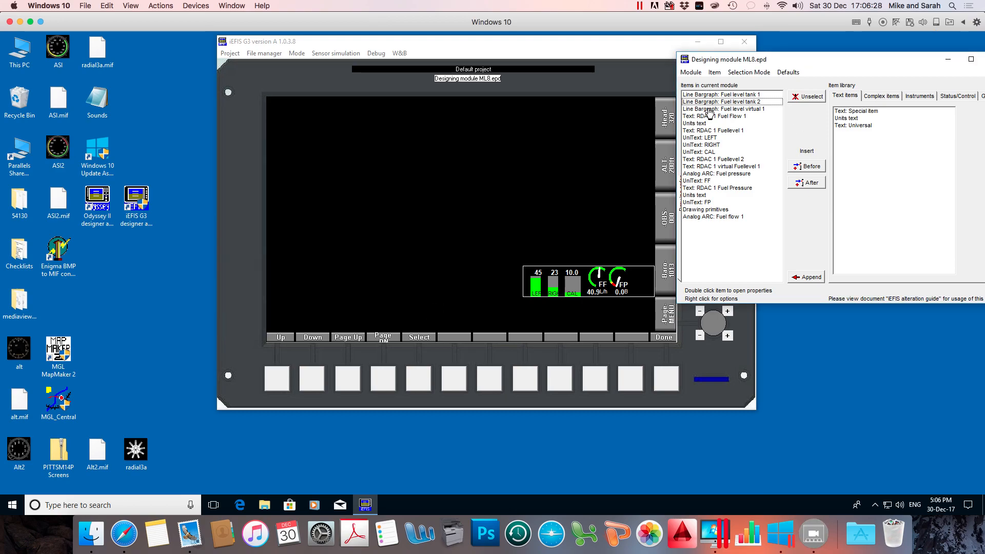
pyautogui.doubleClick(722, 108)
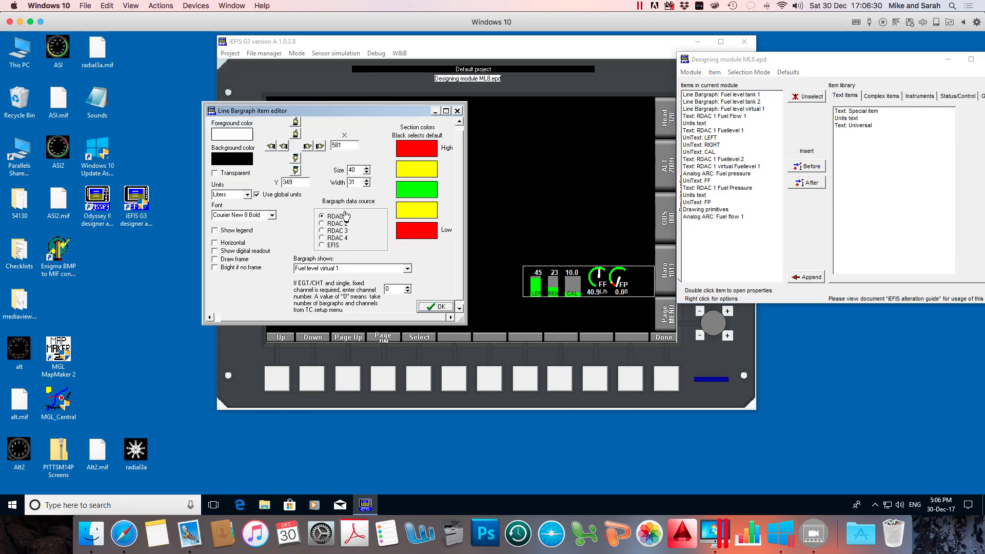
pyautogui.click(368, 185)
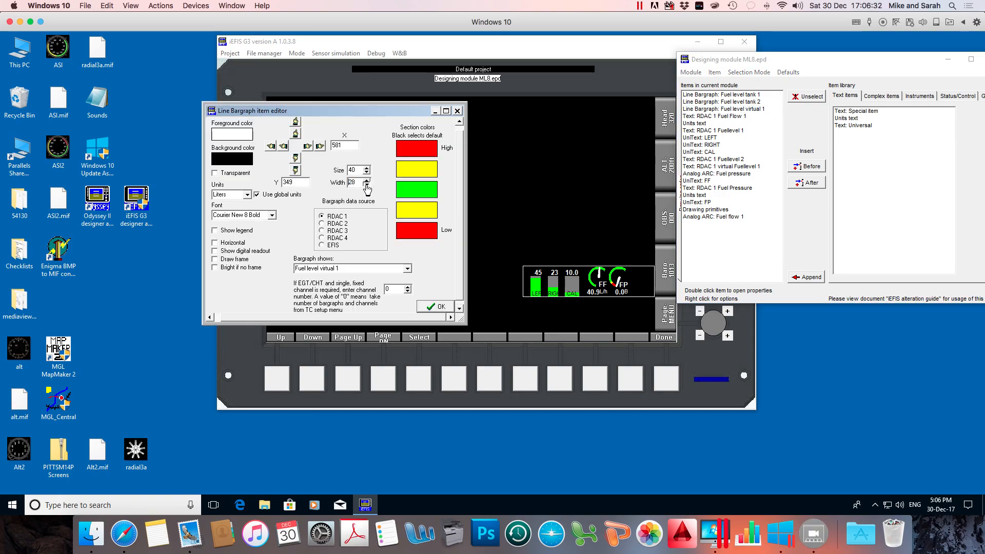
pyautogui.click(367, 184)
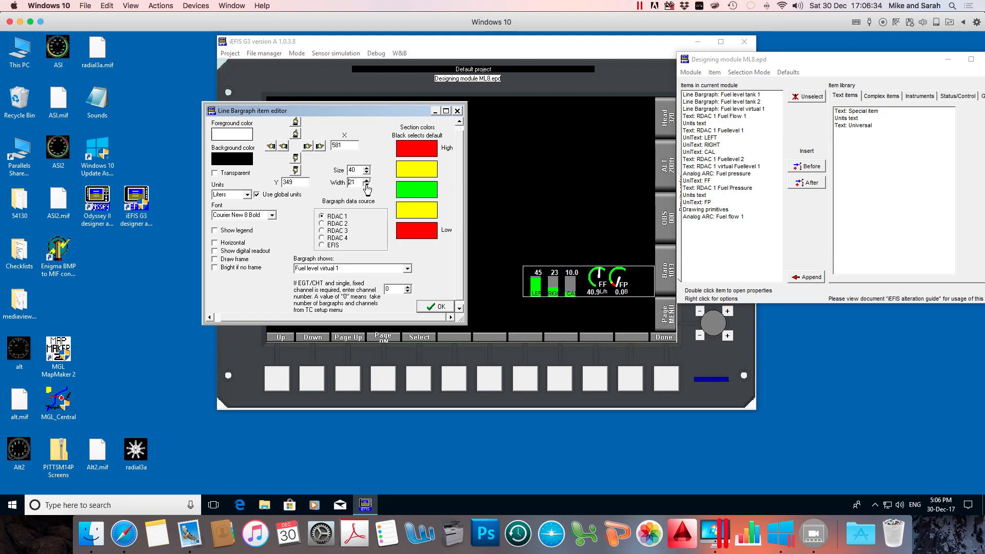
pyautogui.click(433, 306)
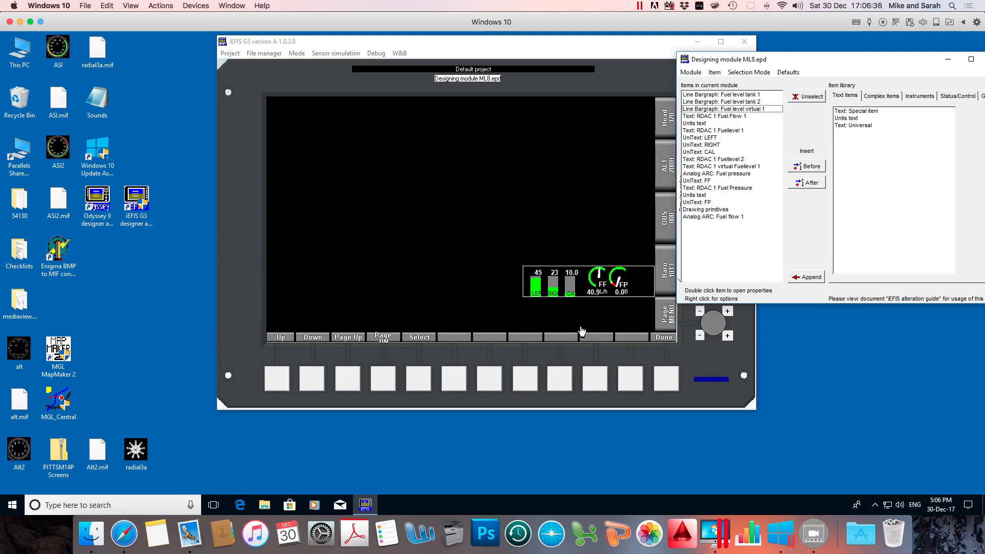
pyautogui.moveTo(659, 356)
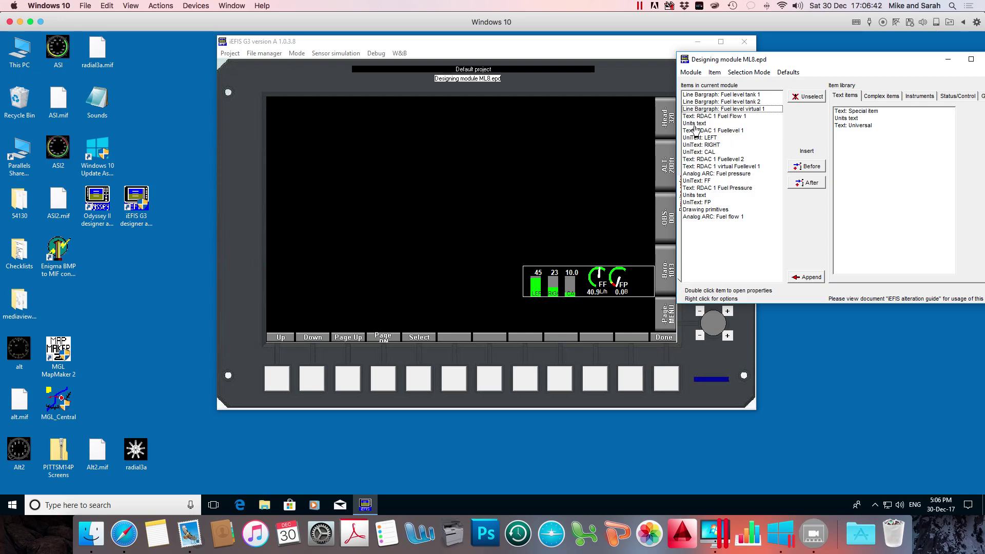
pyautogui.moveTo(693, 140)
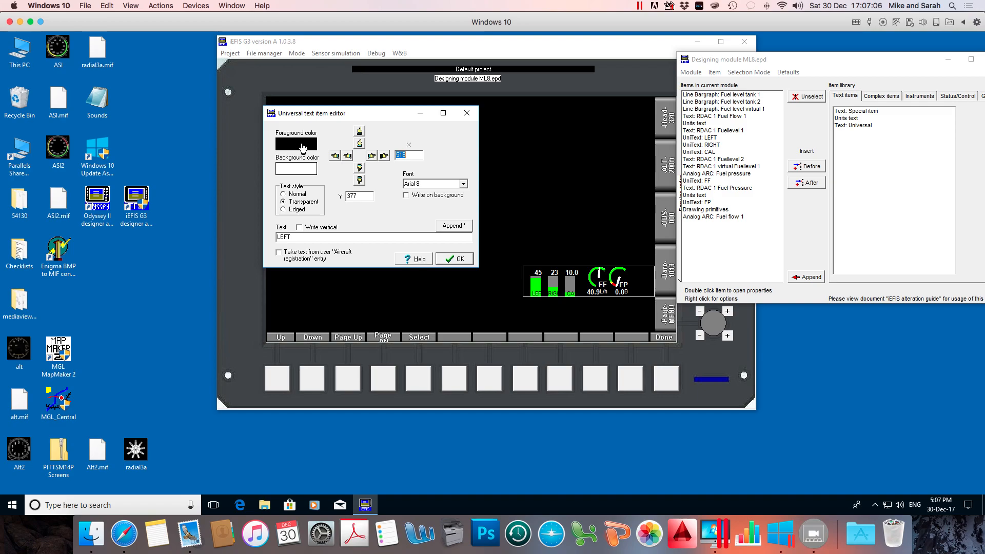
# Step: Set the LEFT label's foreground to white and lower it beneath the tank 1 bargraph
pyautogui.click(295, 144)
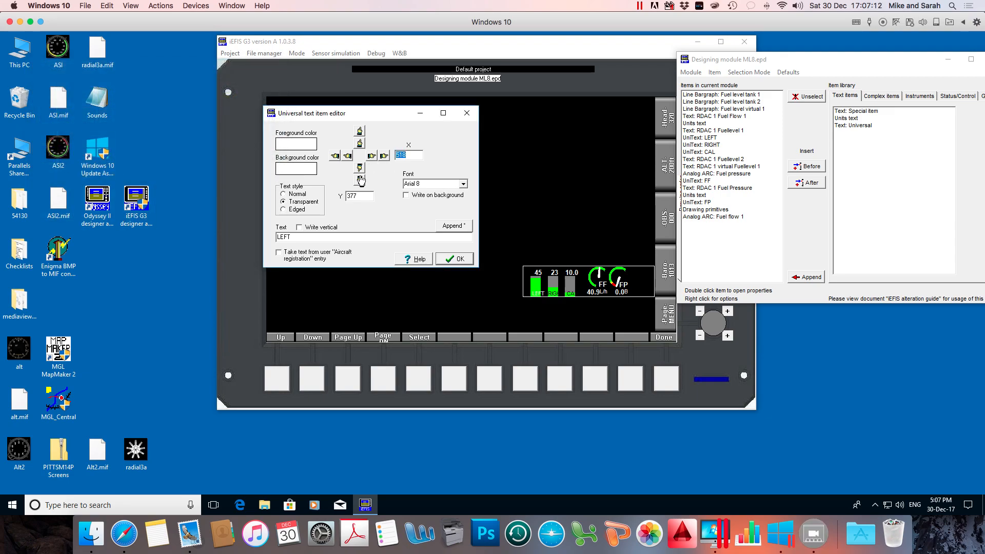
pyautogui.click(360, 181)
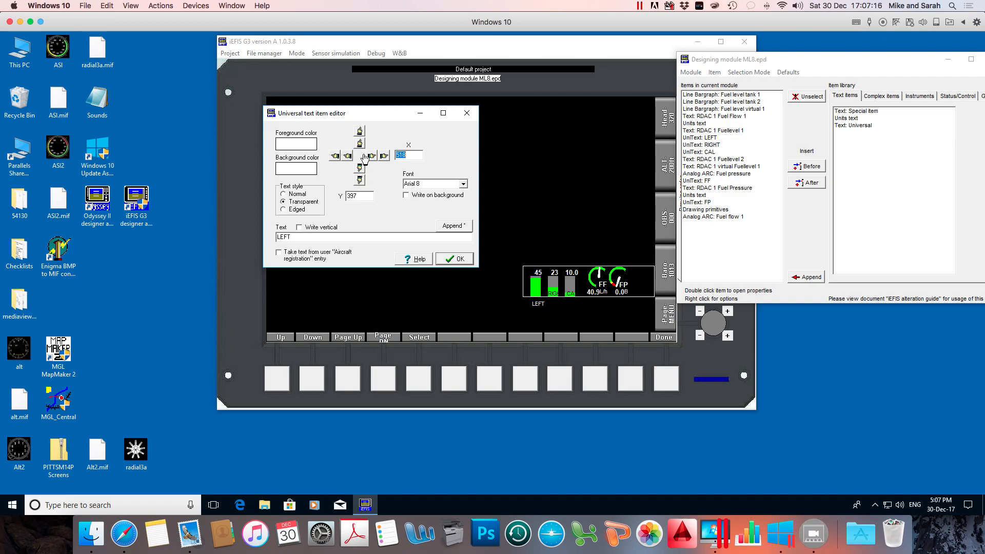
pyautogui.click(360, 144)
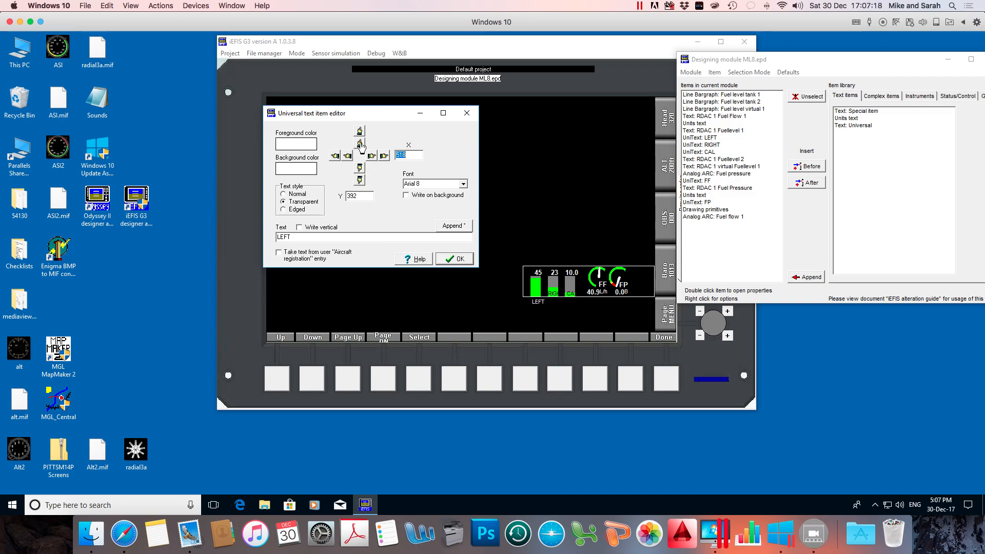
pyautogui.moveTo(347, 159)
pyautogui.write('513')
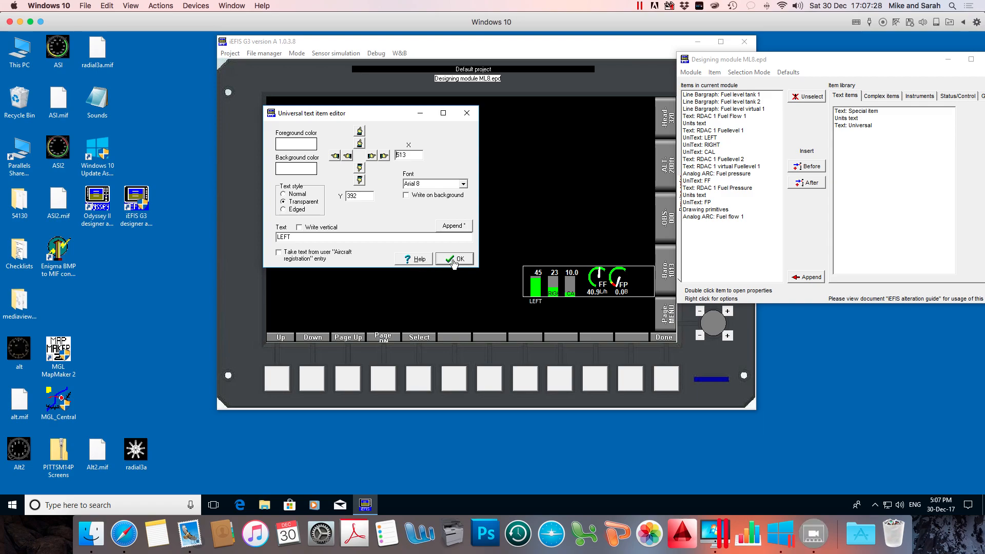
pyautogui.click(454, 259)
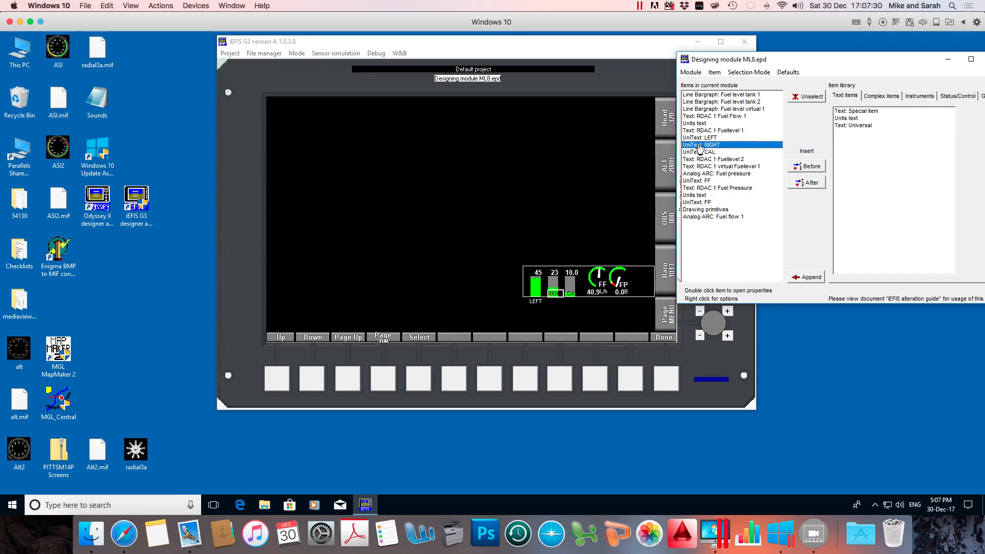
# Step: Set the RIGHT label's foreground to white and position it beneath the tank 2 bargraph beside LEFT
pyautogui.doubleClick(700, 145)
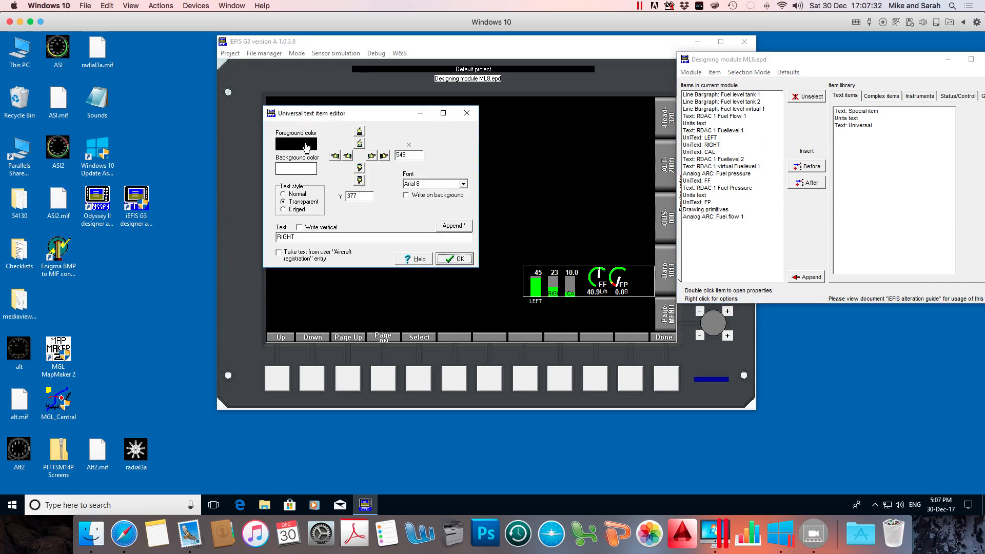
pyautogui.click(295, 143)
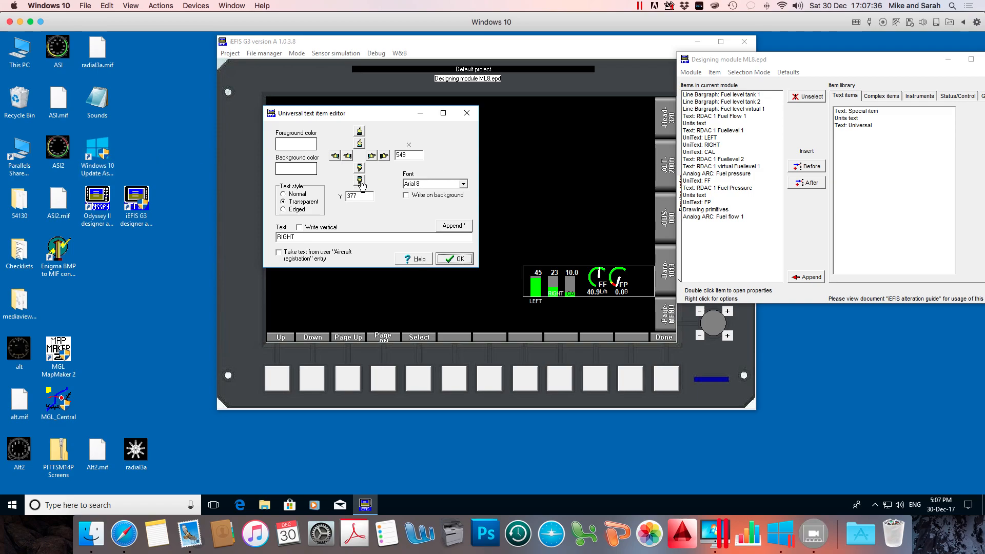
pyautogui.click(359, 178)
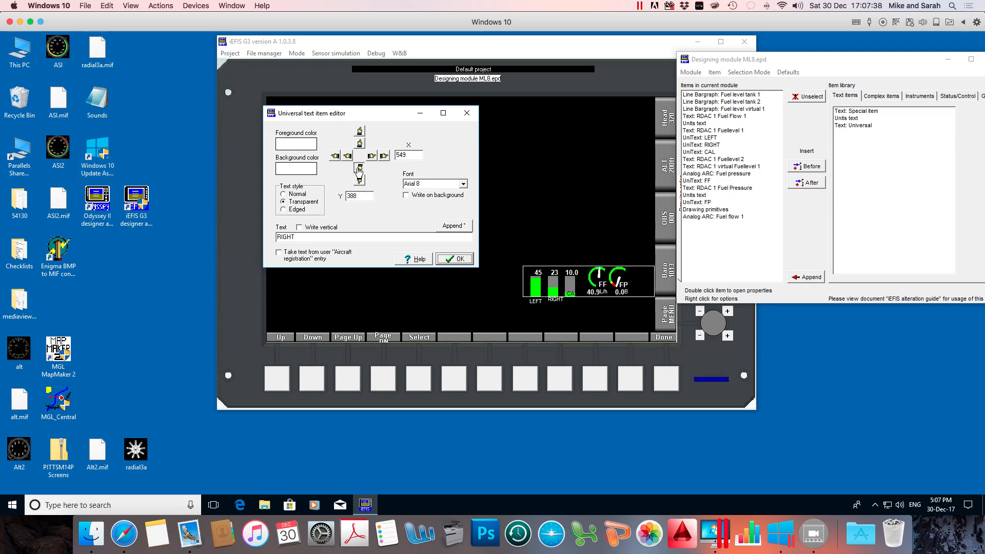
pyautogui.click(359, 167)
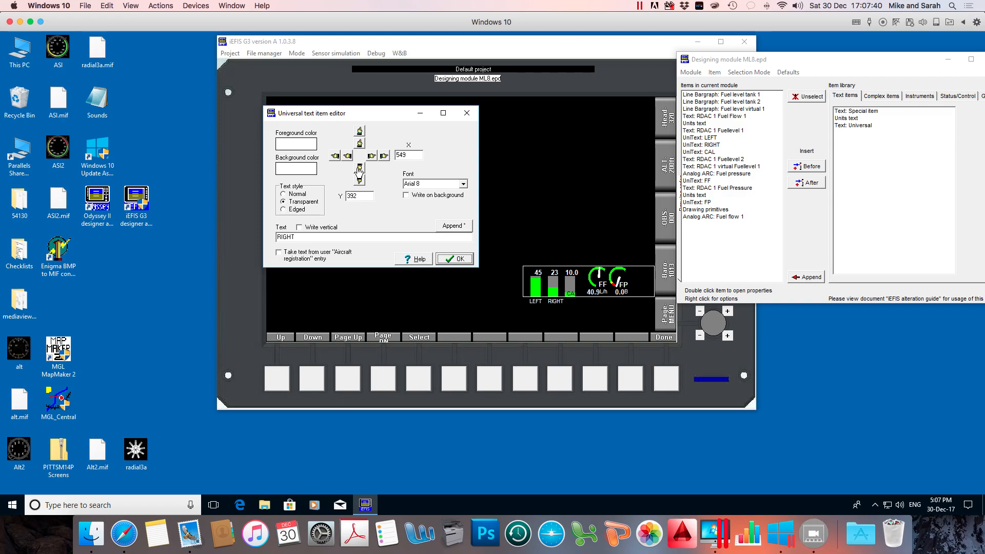
pyautogui.moveTo(552, 305)
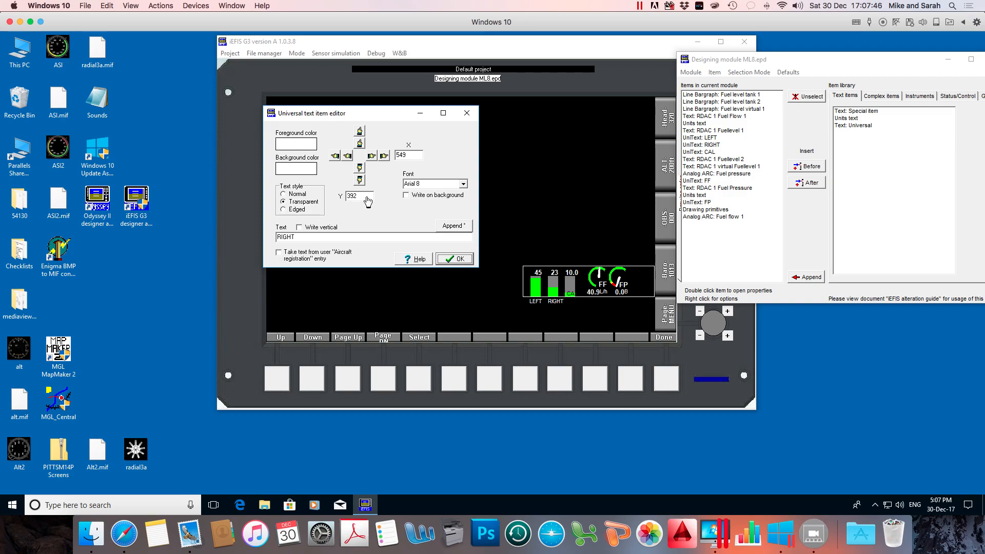
pyautogui.click(335, 156)
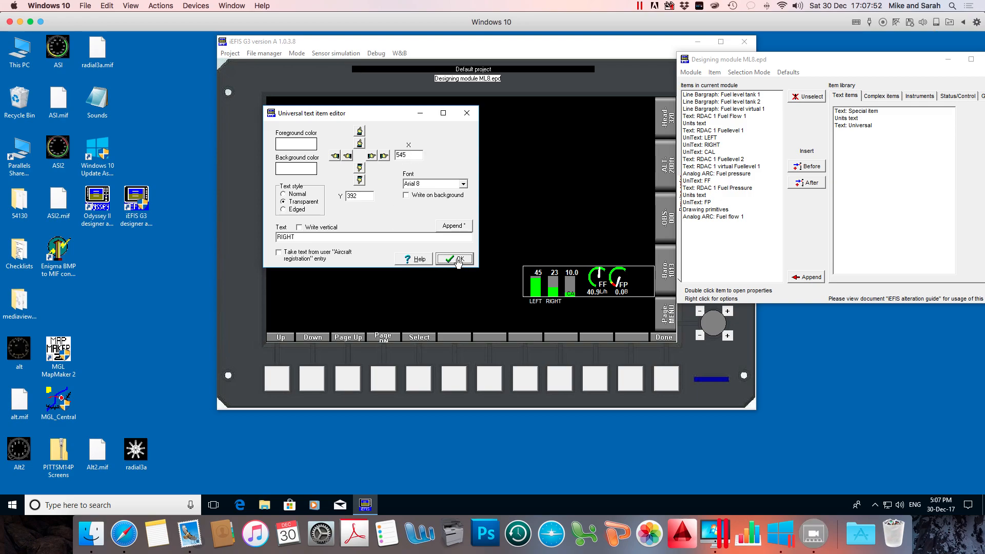
pyautogui.click(454, 258)
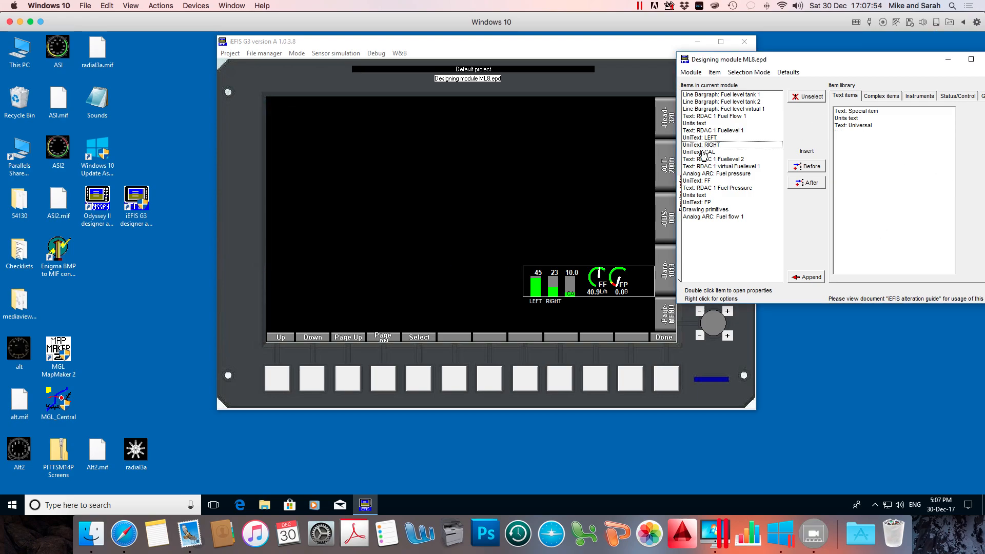
# Step: Lower the CAL label to about Y 392 beneath the virtual bargraph beside LEFT and RIGHT
pyautogui.doubleClick(698, 151)
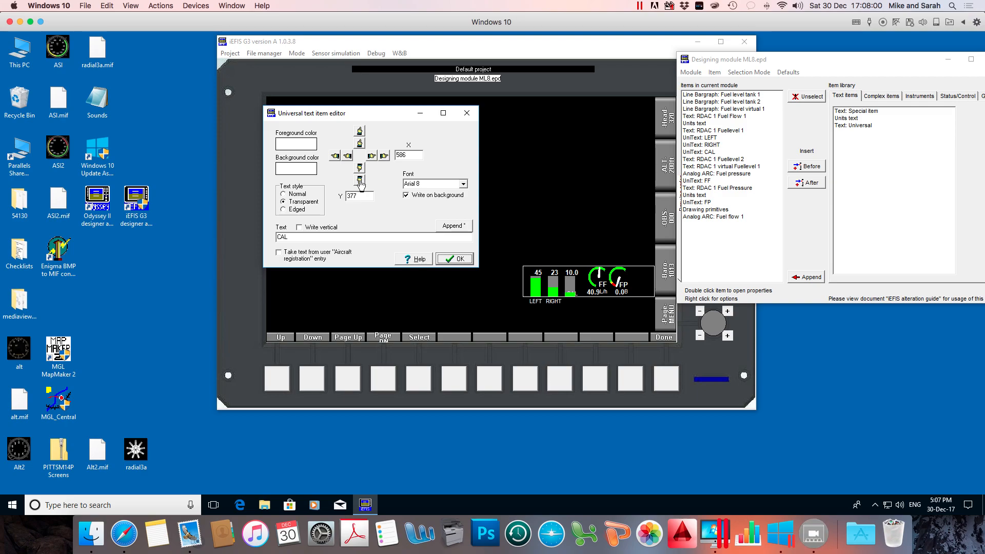
pyautogui.click(360, 177)
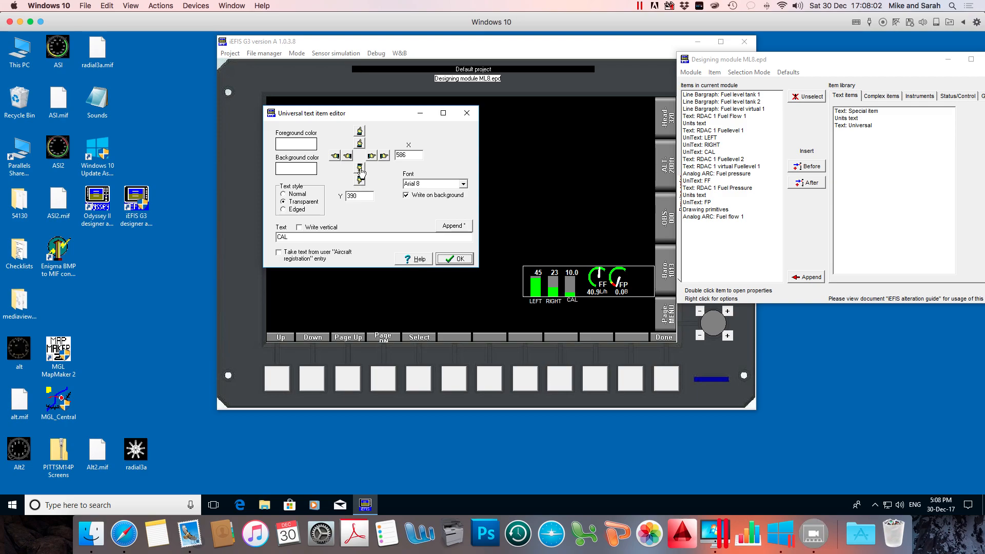
pyautogui.click(360, 178)
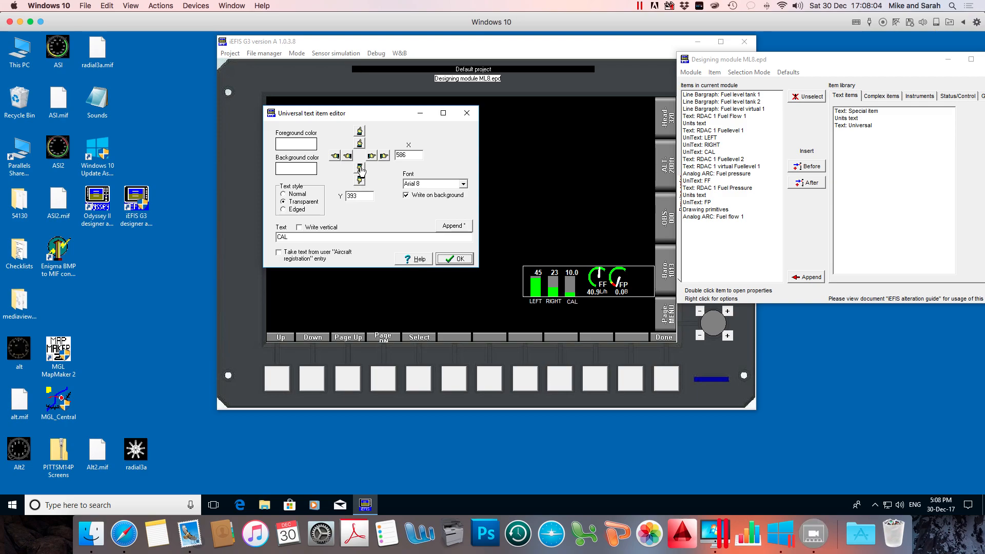
pyautogui.click(336, 155)
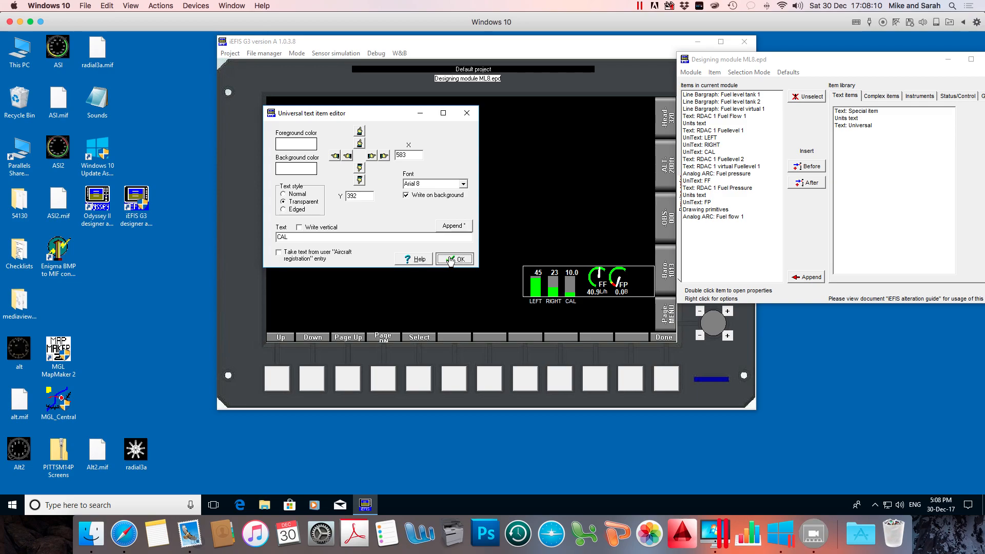
pyautogui.click(454, 258)
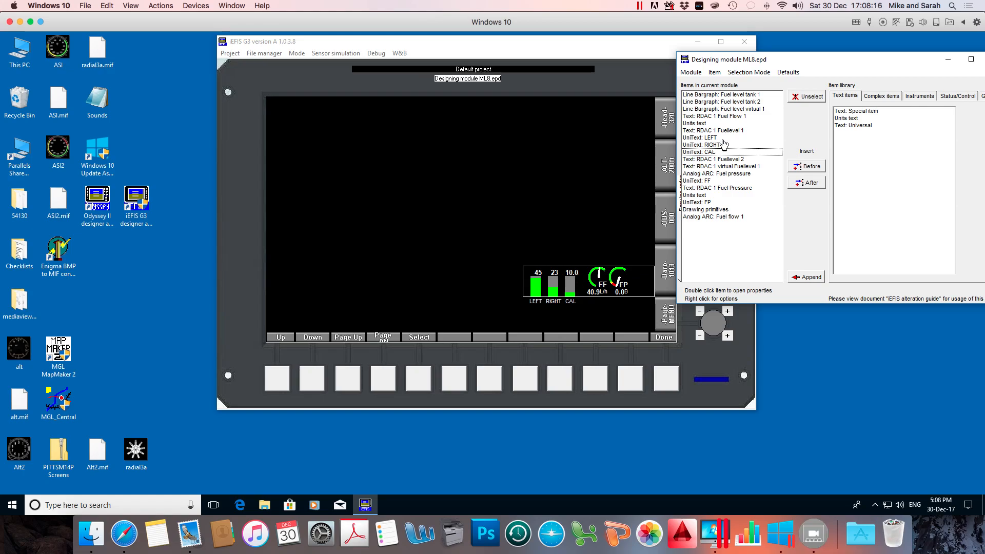
pyautogui.moveTo(704, 119)
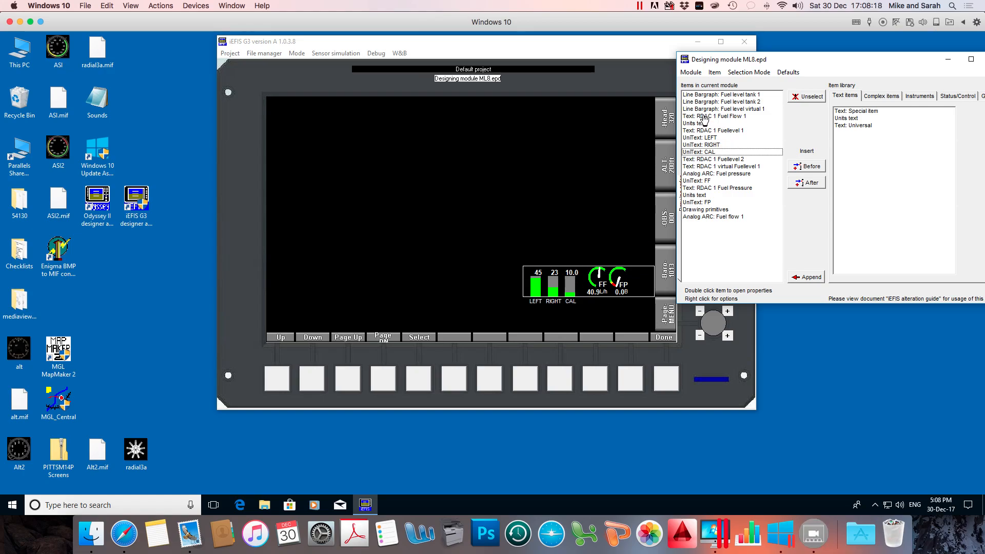
pyautogui.click(714, 116)
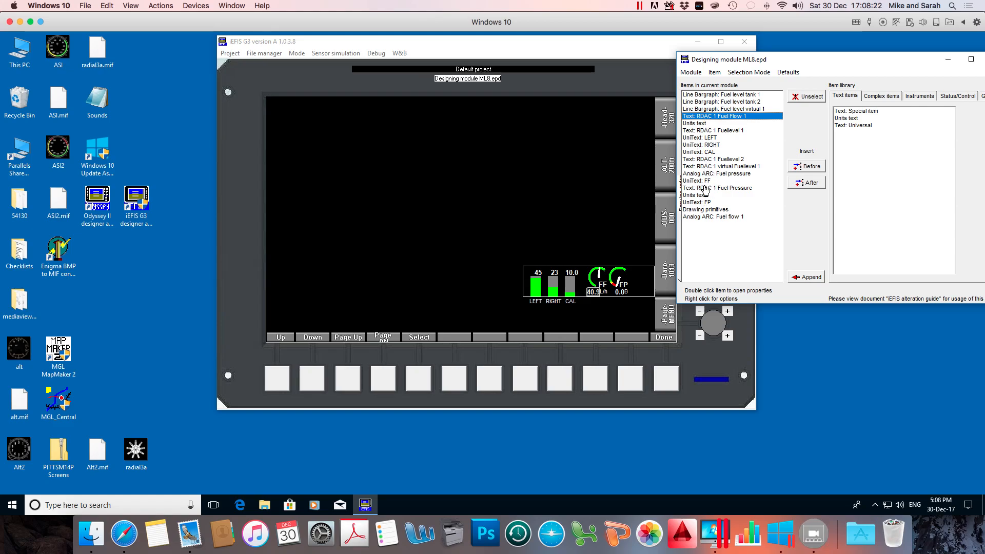
pyautogui.click(713, 159)
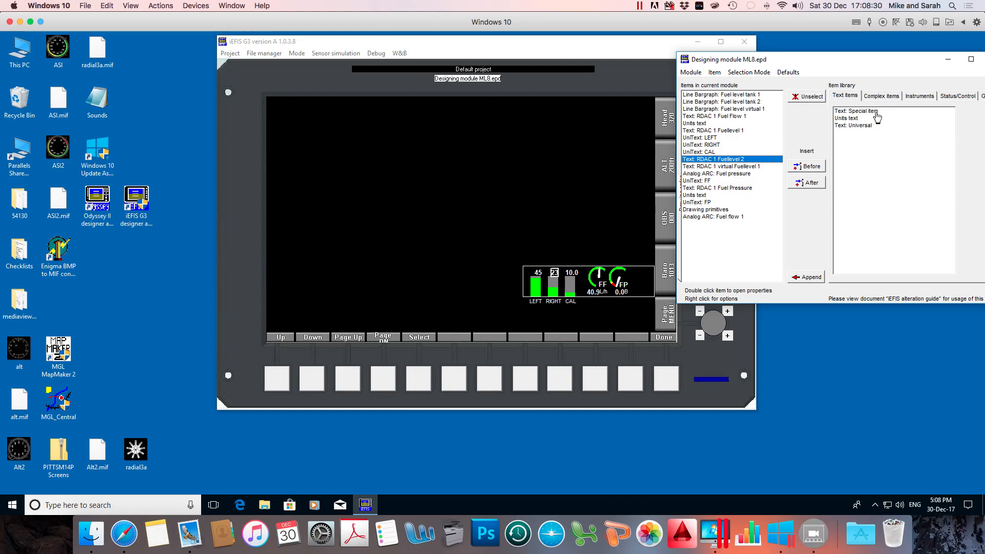
pyautogui.moveTo(853, 118)
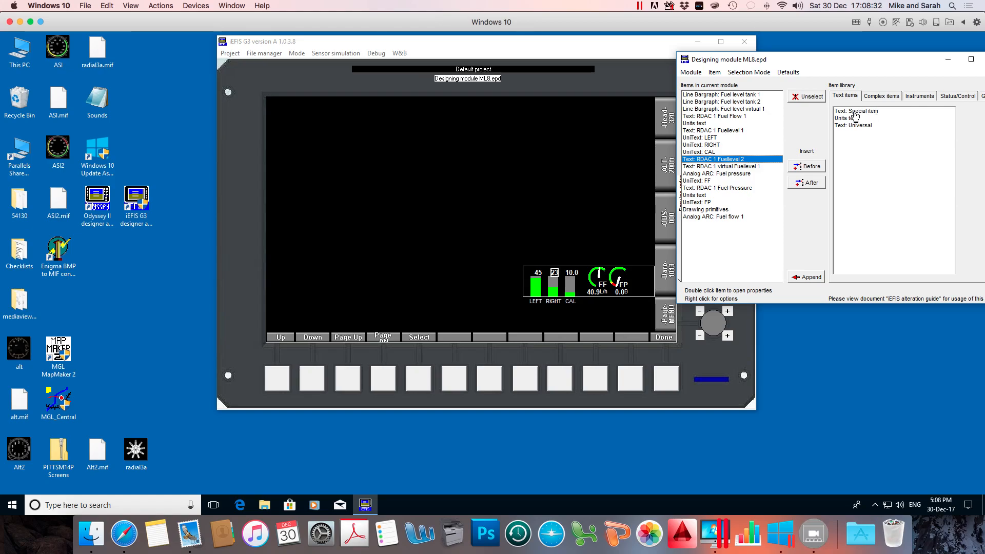
pyautogui.moveTo(702, 165)
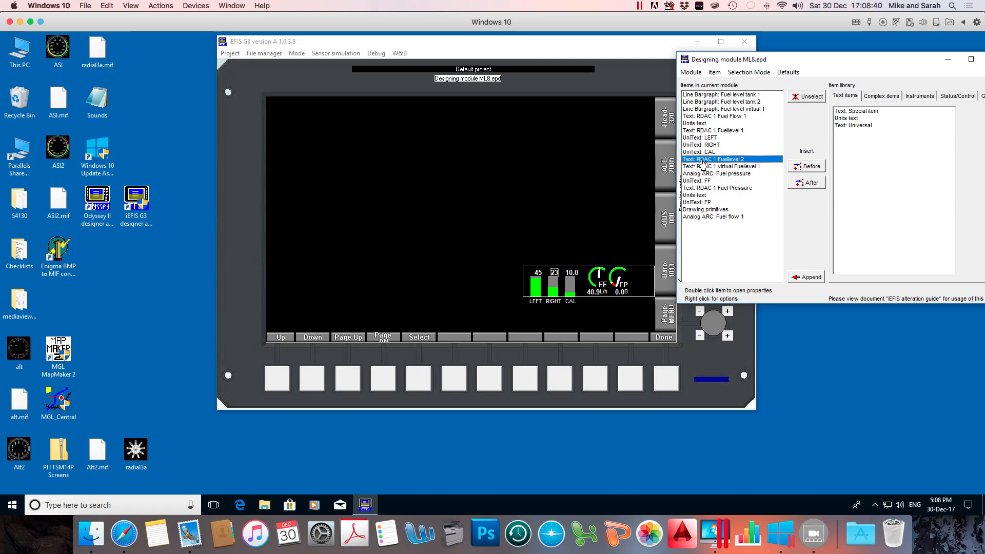
pyautogui.click(720, 166)
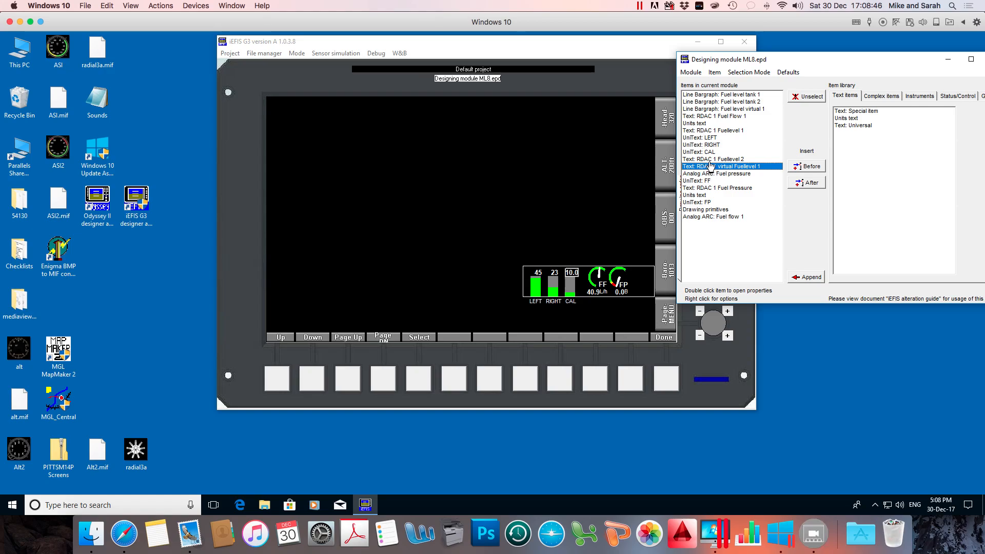
pyautogui.click(713, 130)
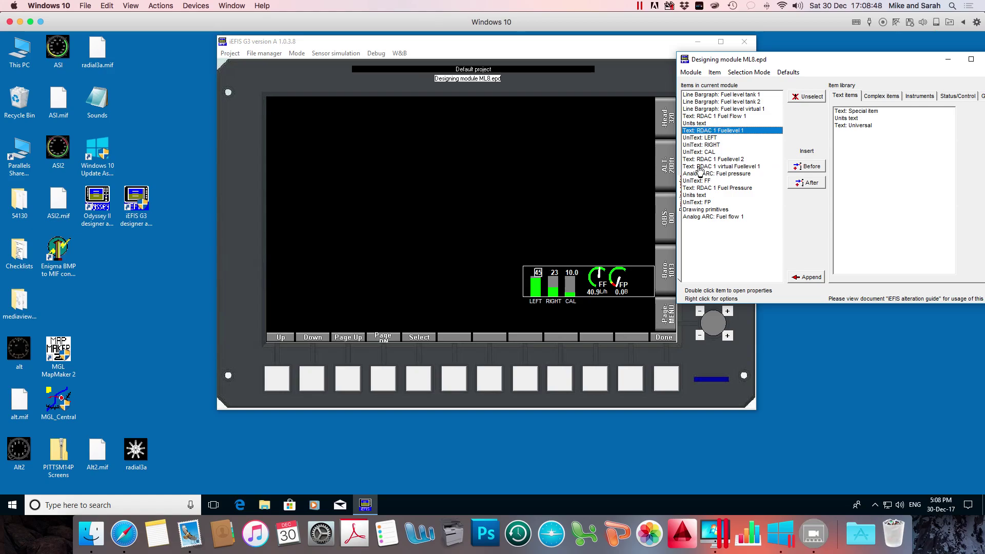
pyautogui.moveTo(702, 133)
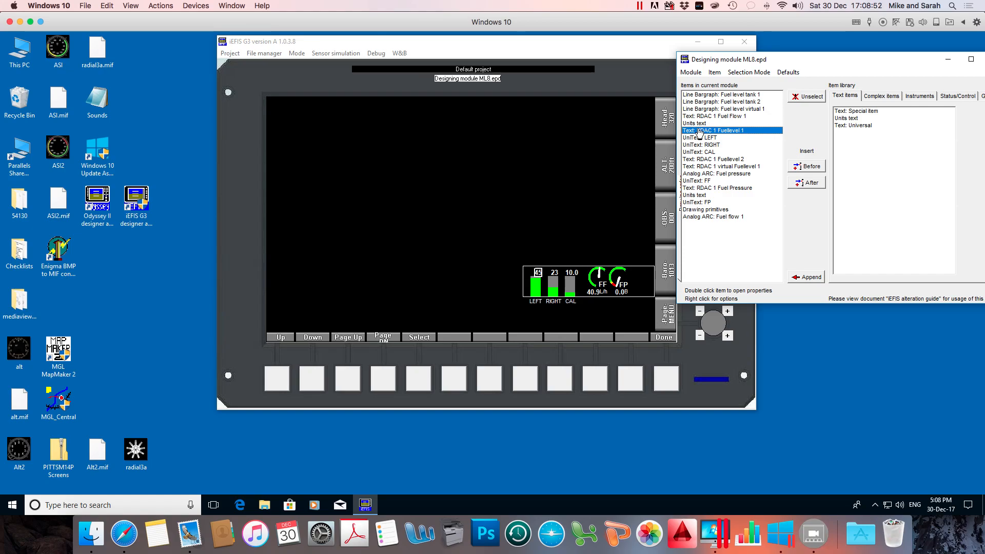
# Step: Set the RDAC 1 Fuellevel 1 readout's X position to 524
pyautogui.doubleClick(712, 130)
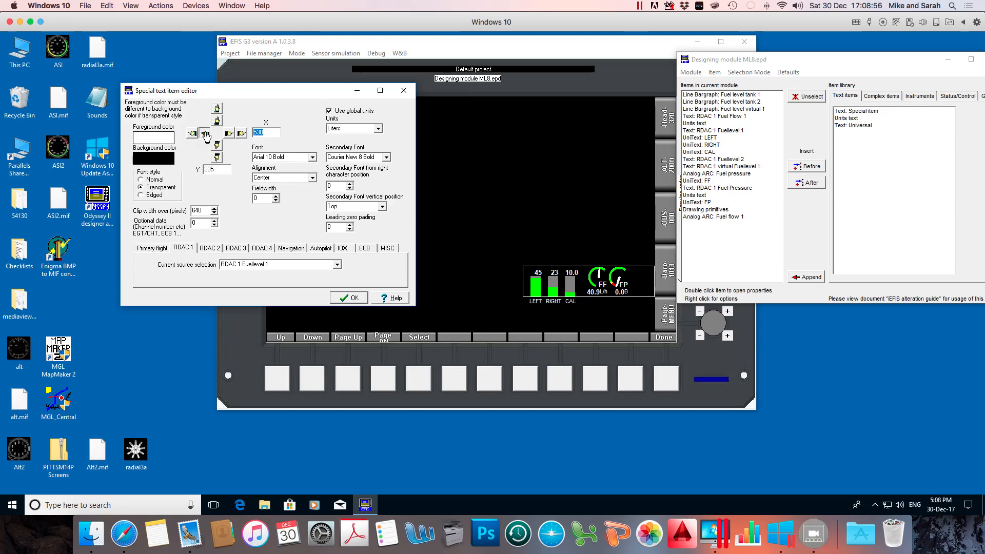
pyautogui.click(245, 134)
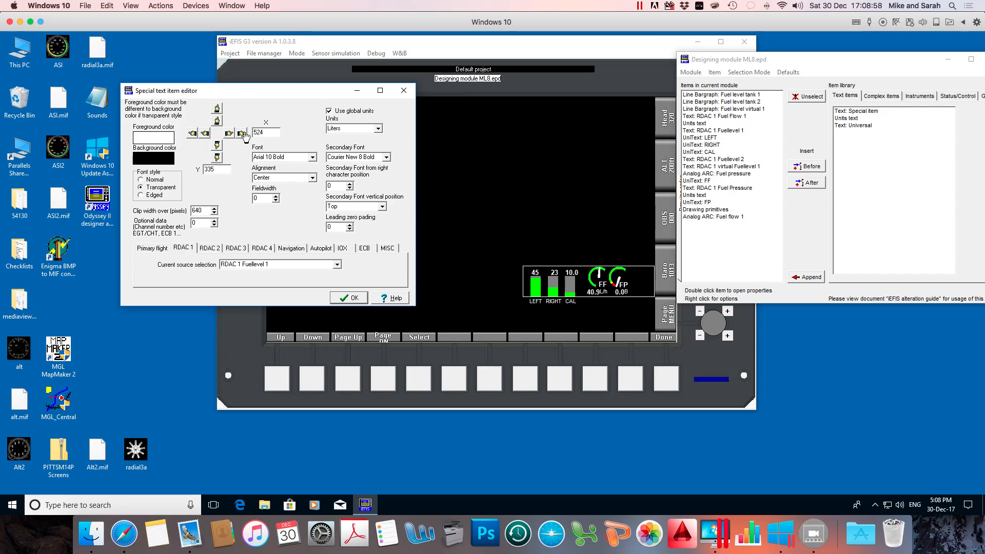
pyautogui.click(347, 297)
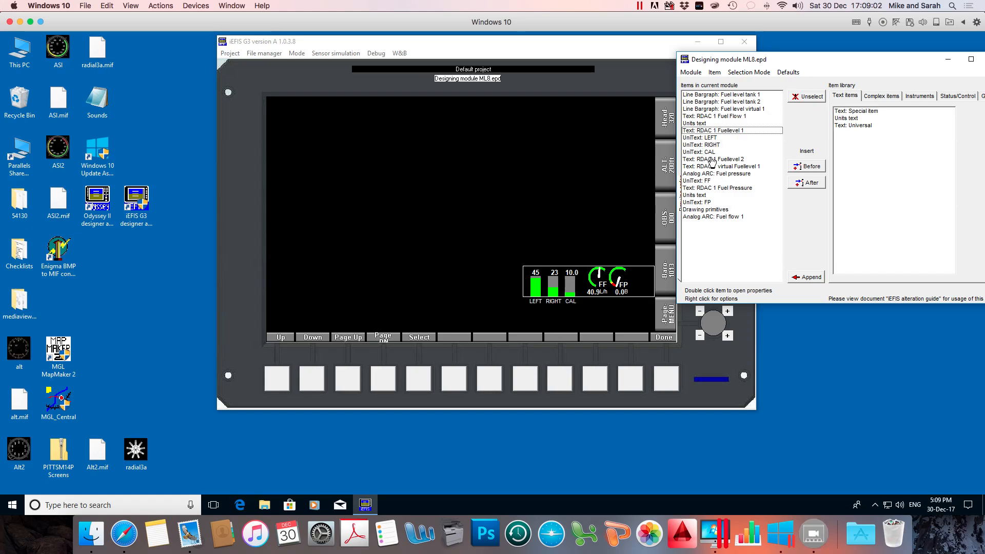
# Step: Set the RDAC 1 Fuellevel 2 readout's X position to 559
pyautogui.doubleClick(713, 130)
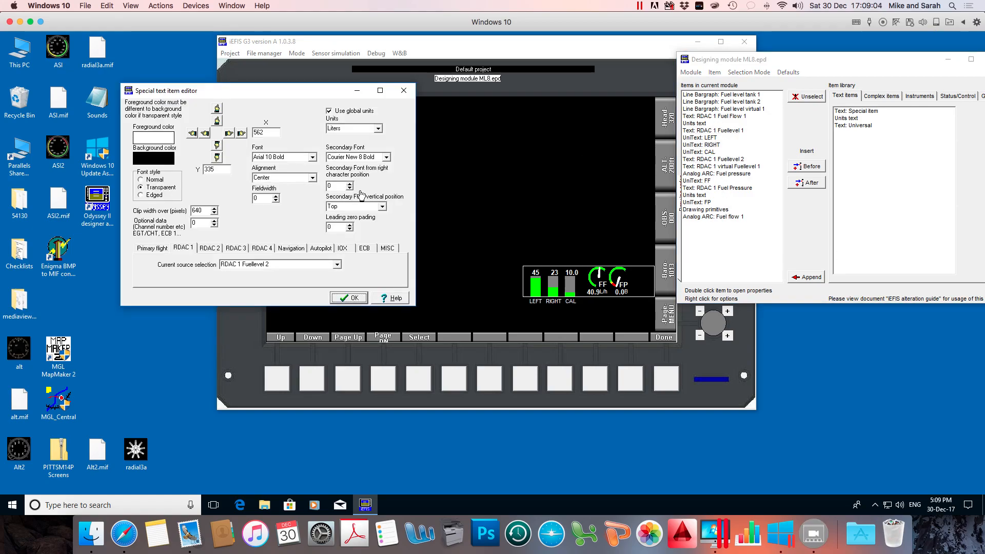
pyautogui.click(204, 133)
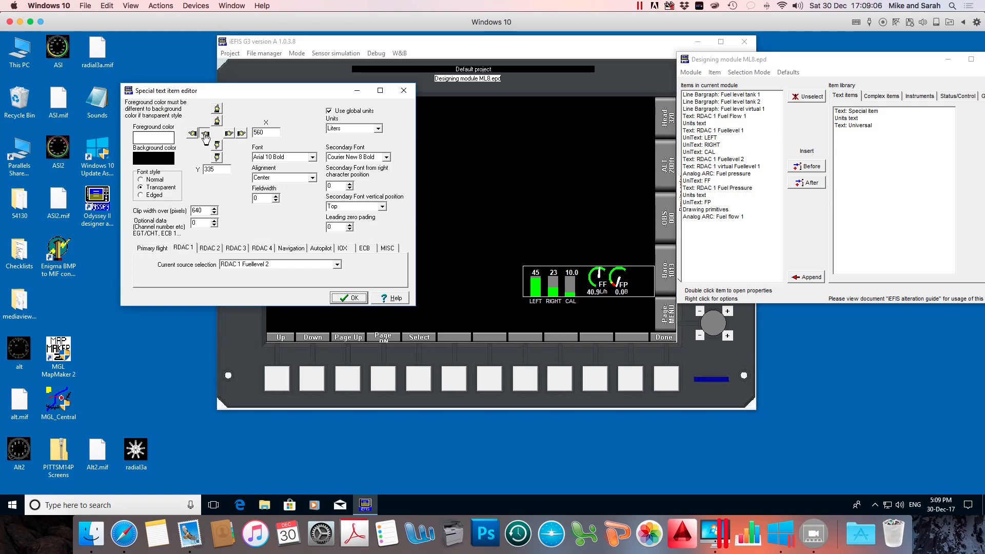
pyautogui.click(204, 136)
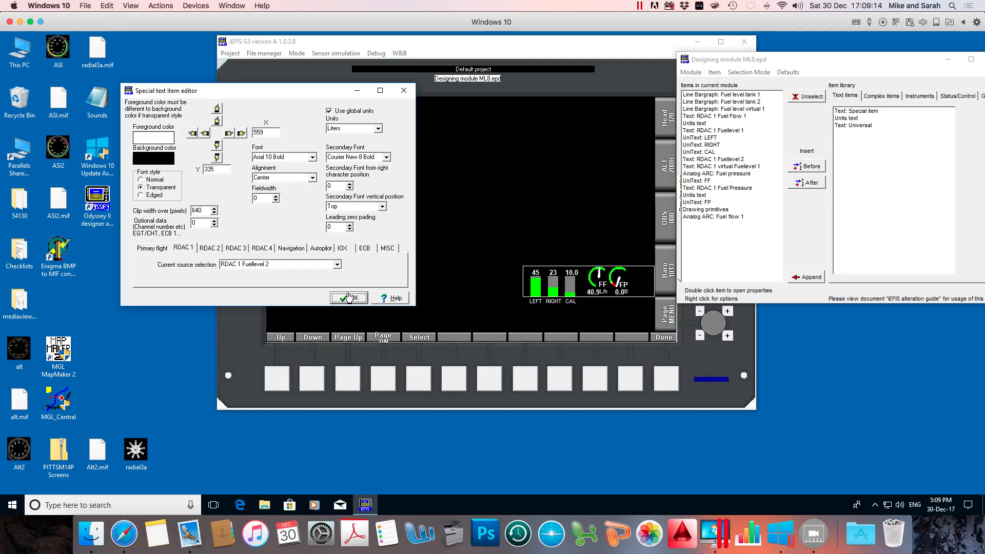
pyautogui.click(348, 298)
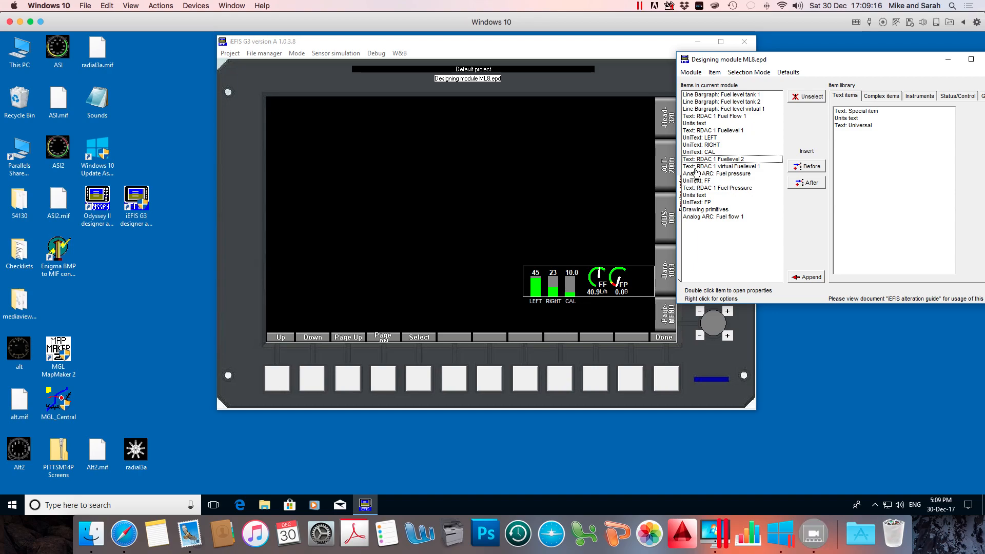
# Step: Set the RDAC 1 virtual Fuellevel 1 readout's X position to 592
pyautogui.doubleClick(712, 159)
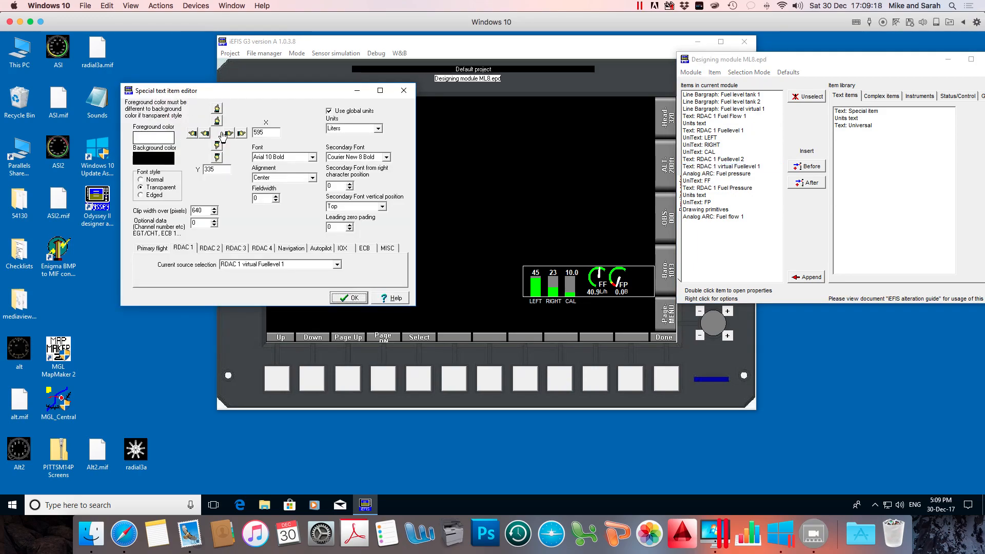
pyautogui.click(192, 132)
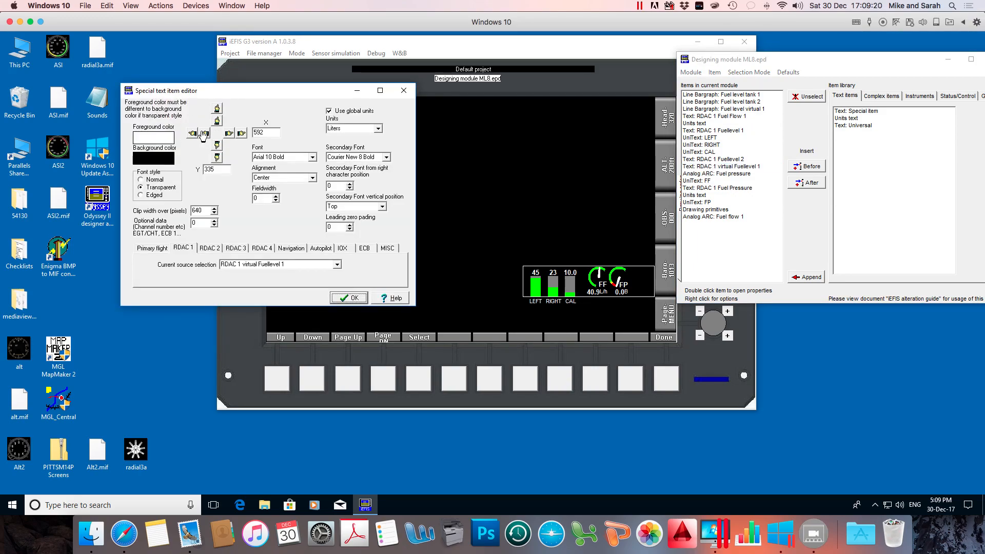
pyautogui.moveTo(264, 105)
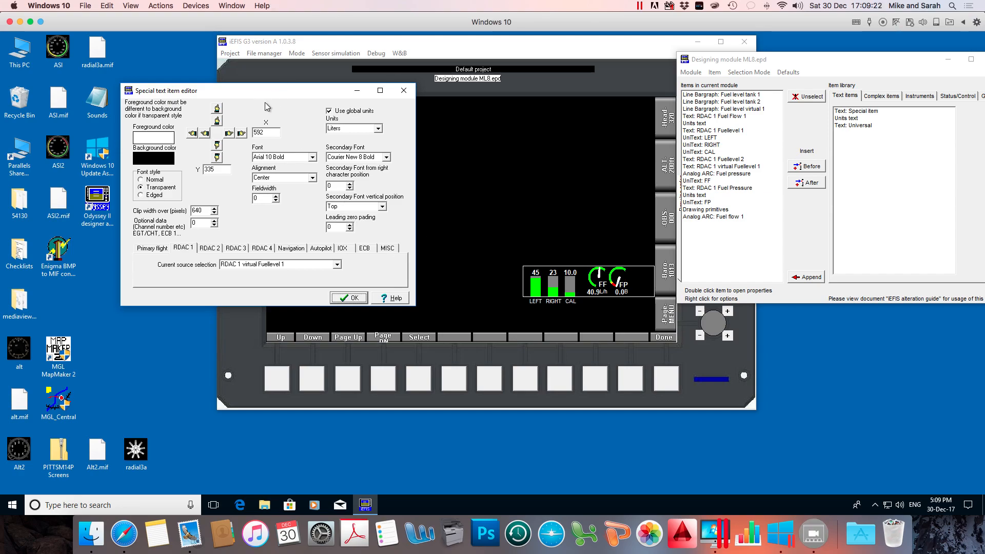
pyautogui.click(349, 298)
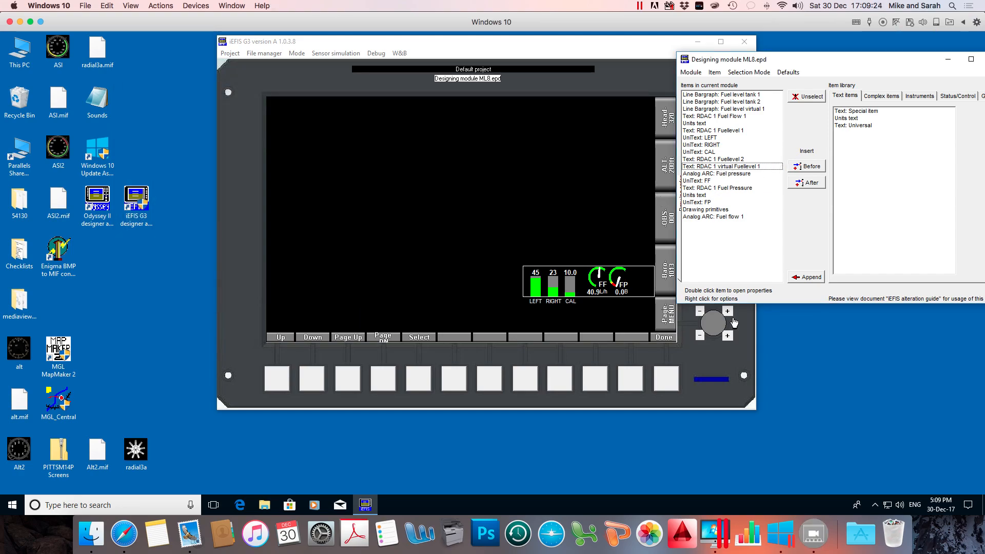
pyautogui.moveTo(620, 278)
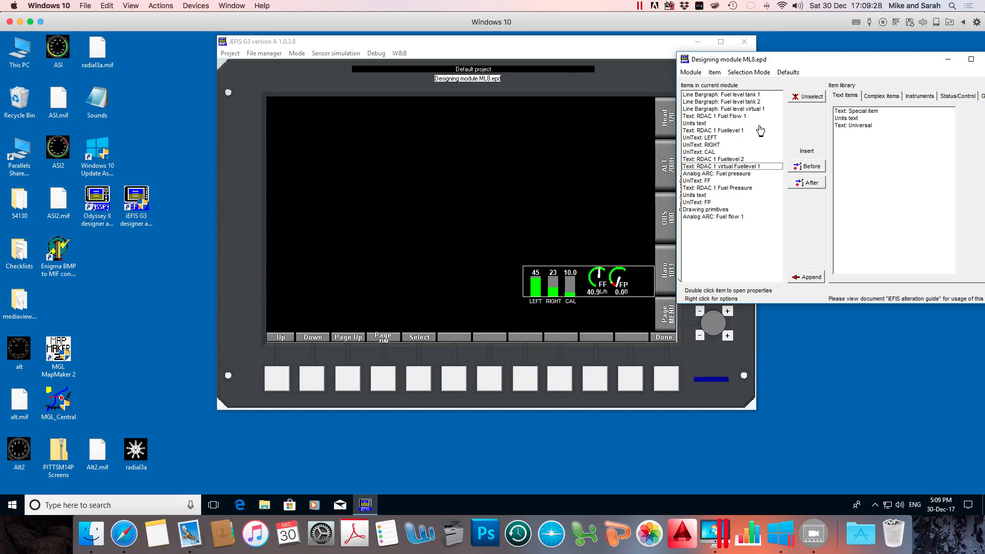
# Step: Inspect the right tank bargraph, fuel pressure gauge and FF label items in the list
pyautogui.click(722, 101)
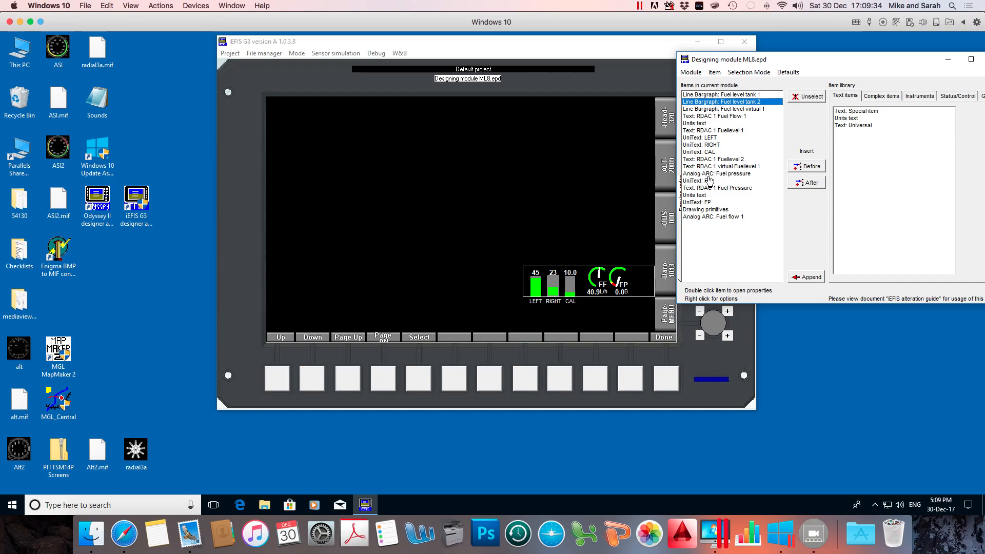
pyautogui.click(716, 173)
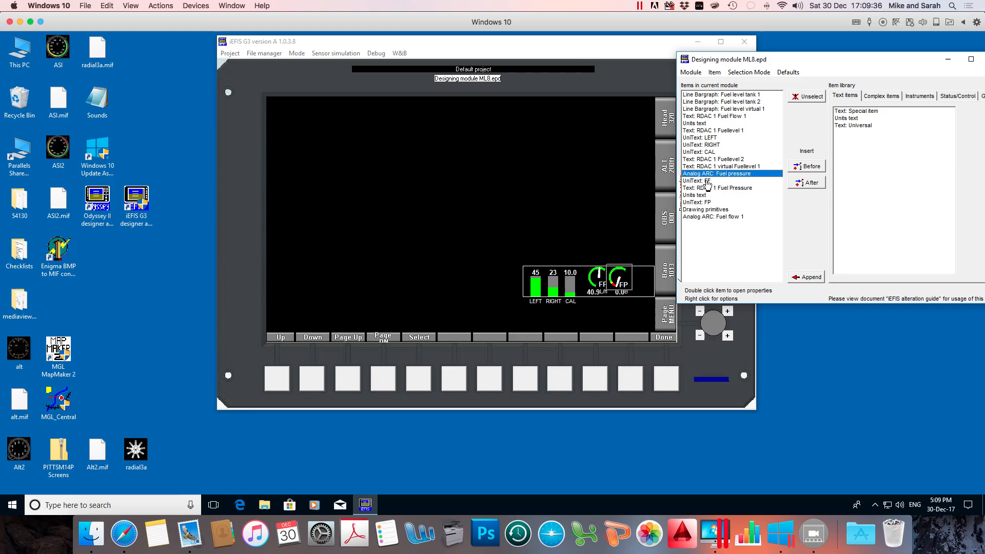
pyautogui.click(698, 181)
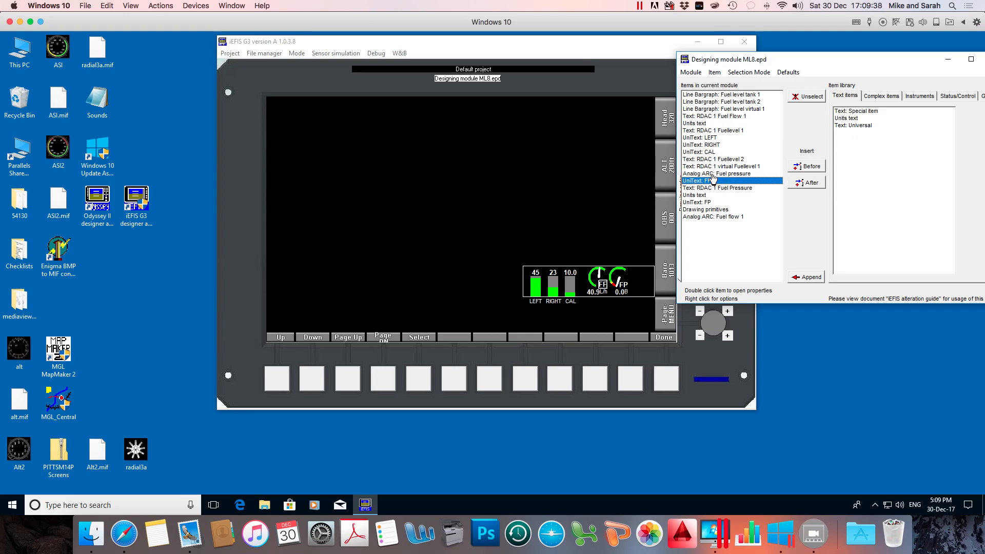
pyautogui.click(716, 173)
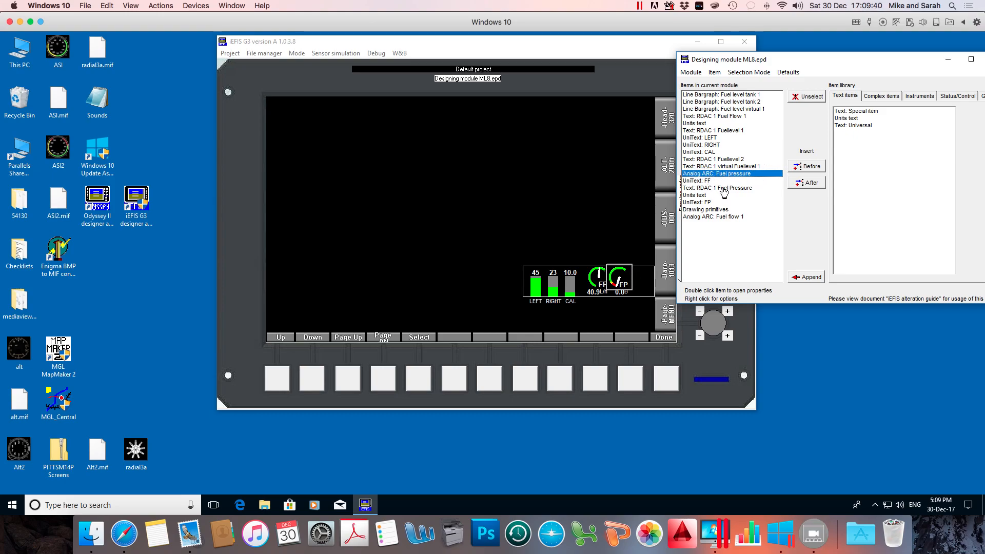
# Step: Multi-select the fuel pressure units text, readout and Fuel pressure arc gauge
pyautogui.click(717, 188)
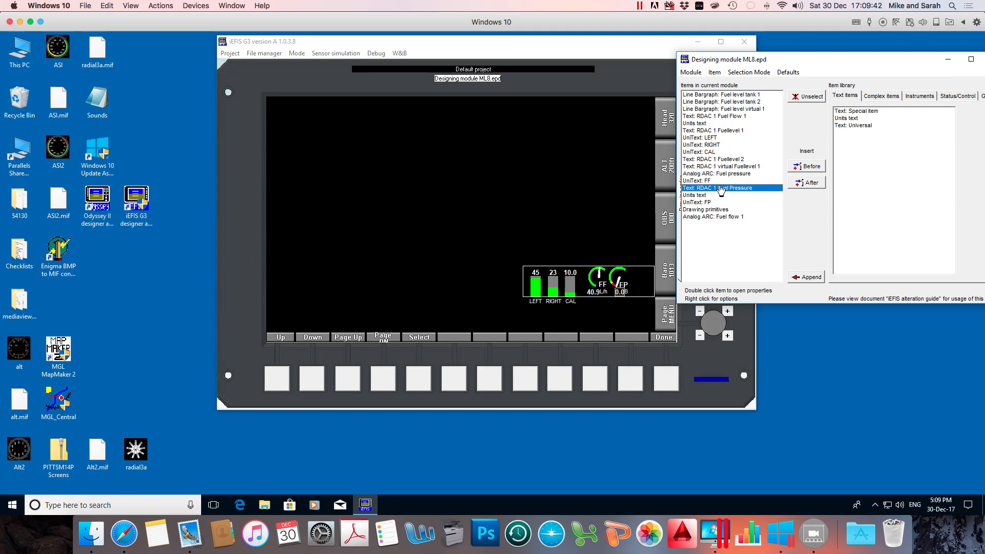
pyautogui.click(695, 195)
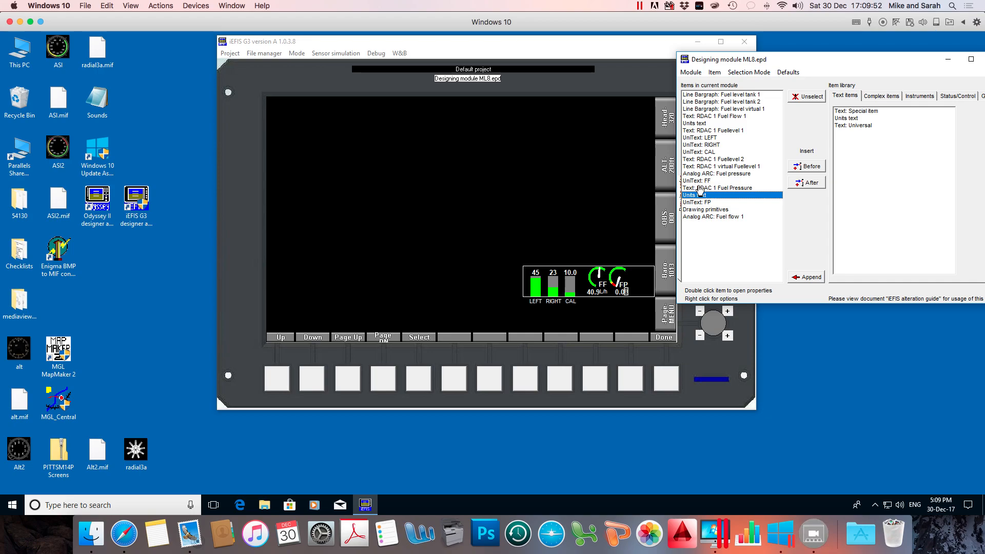
pyautogui.click(717, 187)
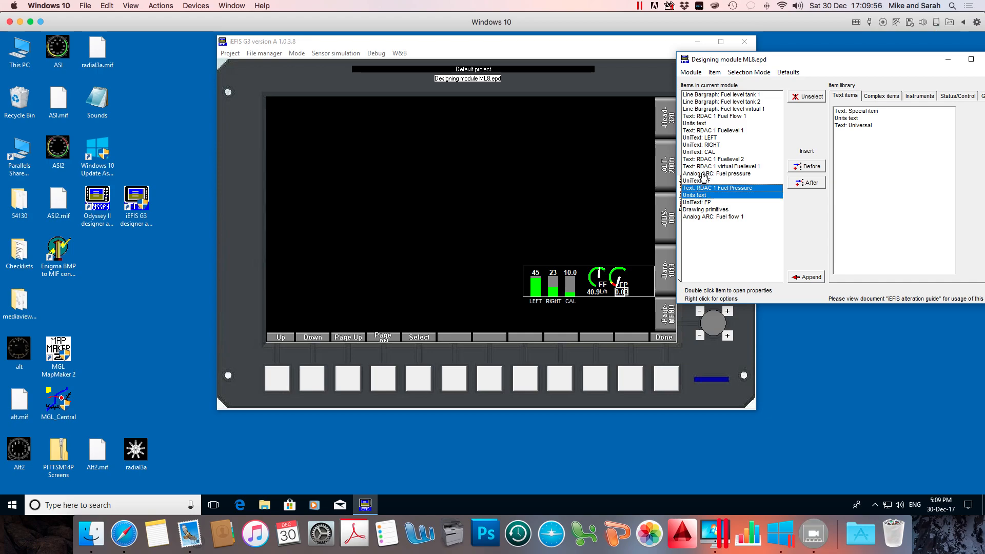
pyautogui.click(716, 173)
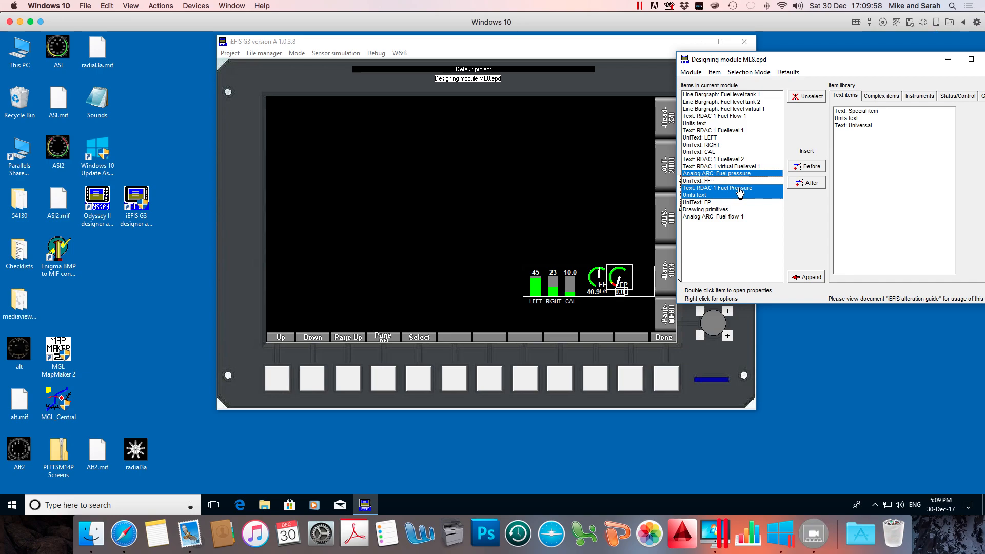
# Step: Nudge the selected fuel pressure arc and texts right with the position panel
pyautogui.rightClick(717, 191)
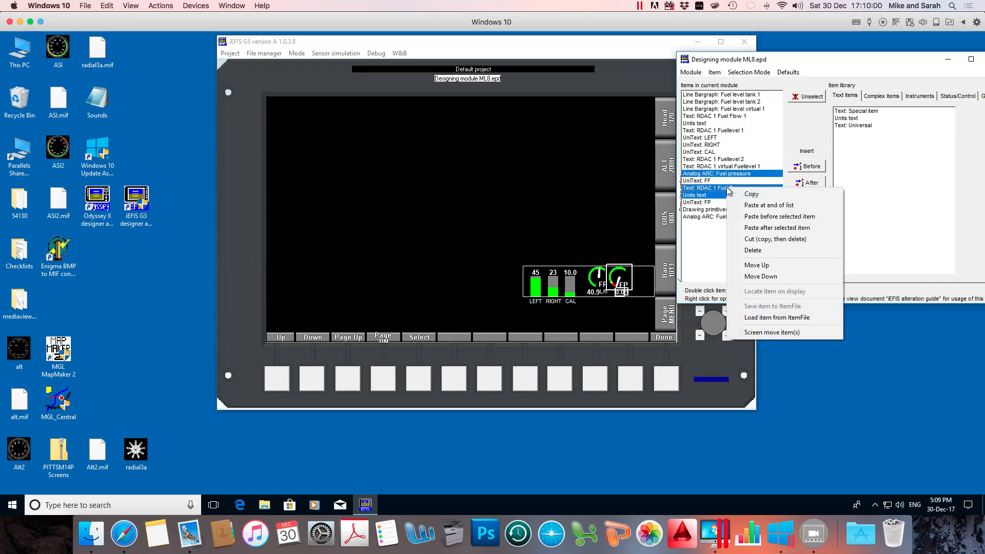
pyautogui.moveTo(771, 331)
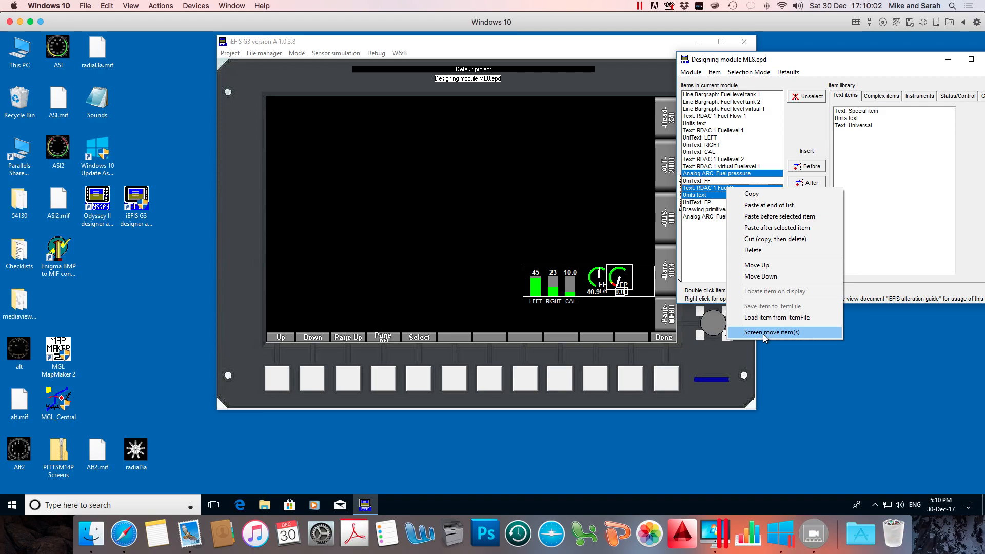
pyautogui.click(771, 331)
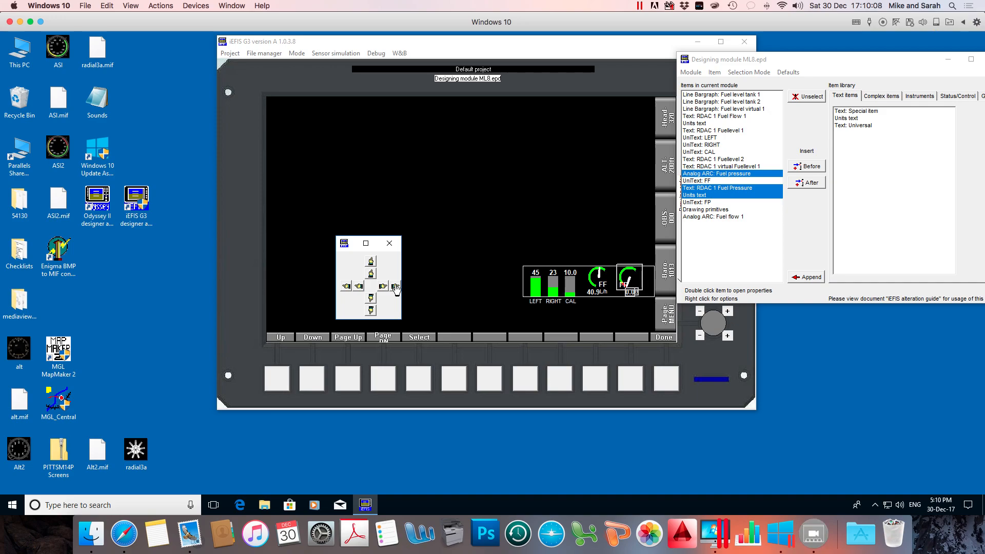
pyautogui.moveTo(390, 243)
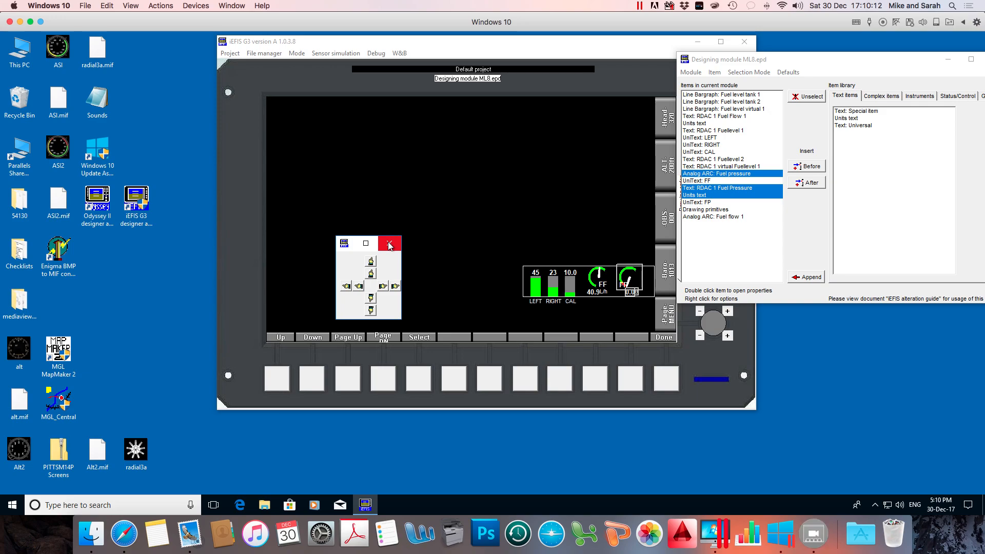
pyautogui.click(390, 243)
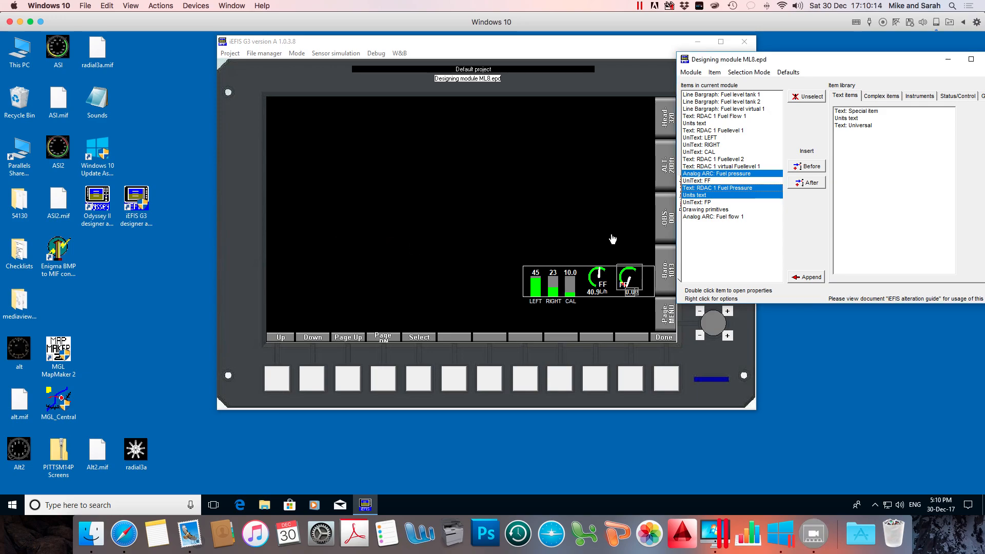
# Step: Move the FP UniText label right from X 688 to 708
pyautogui.doubleClick(696, 202)
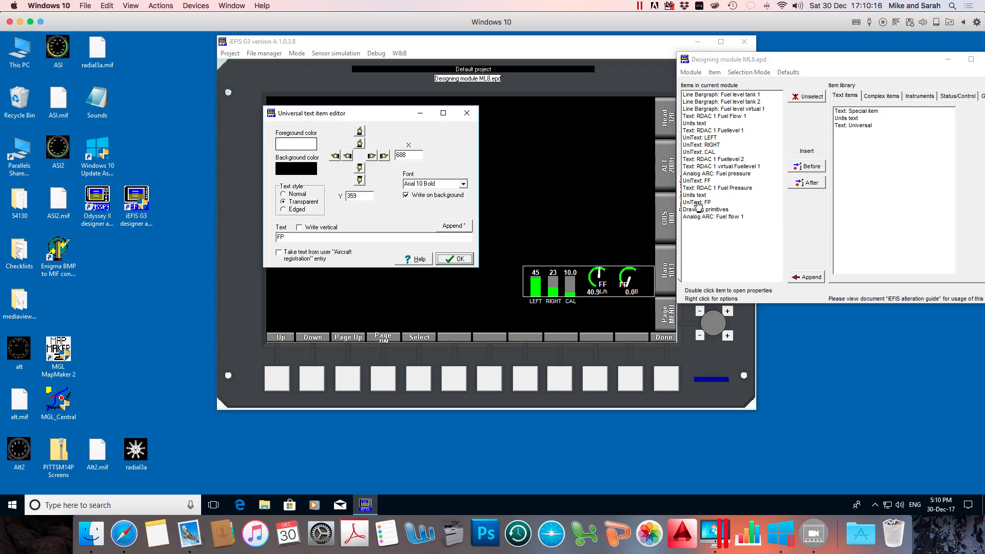
pyautogui.click(384, 156)
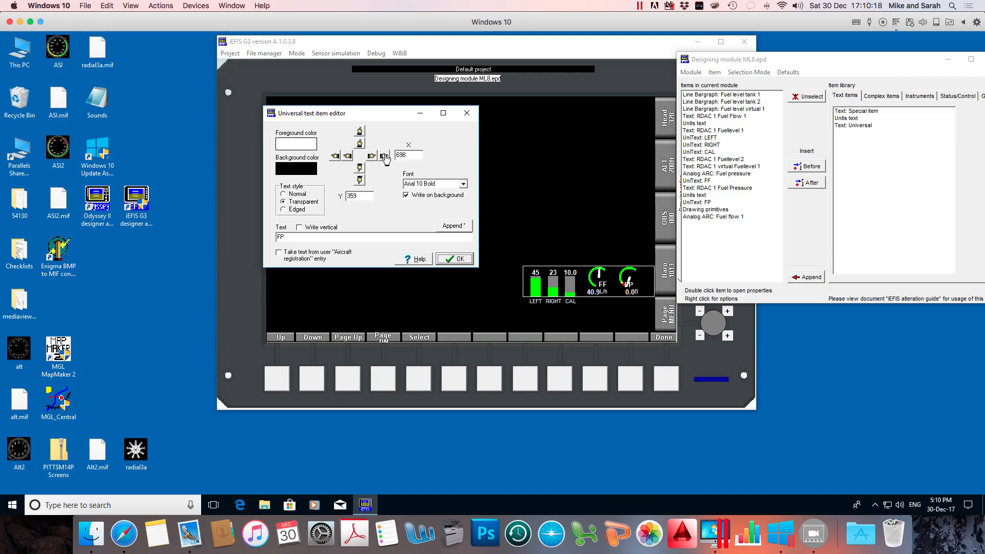
pyautogui.click(383, 156)
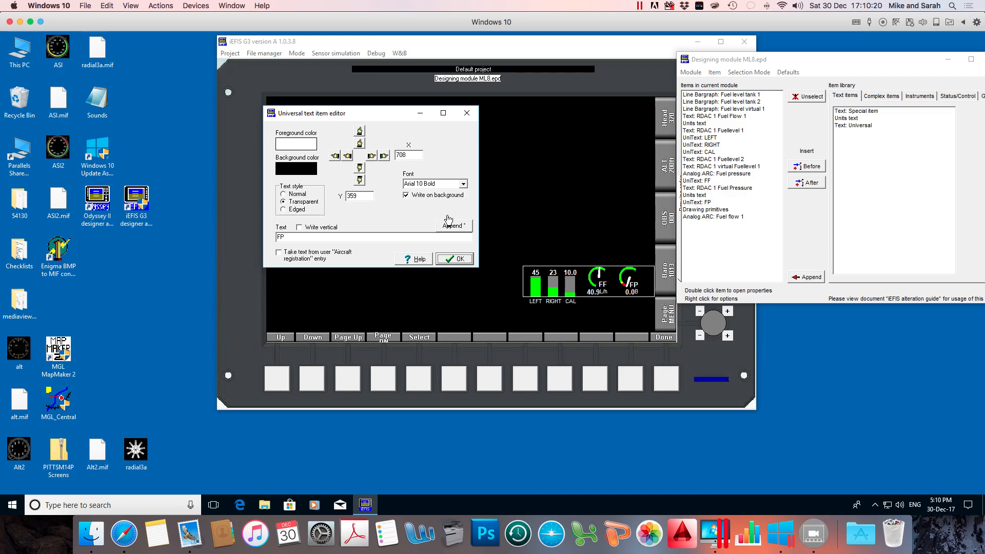
pyautogui.moveTo(459, 259)
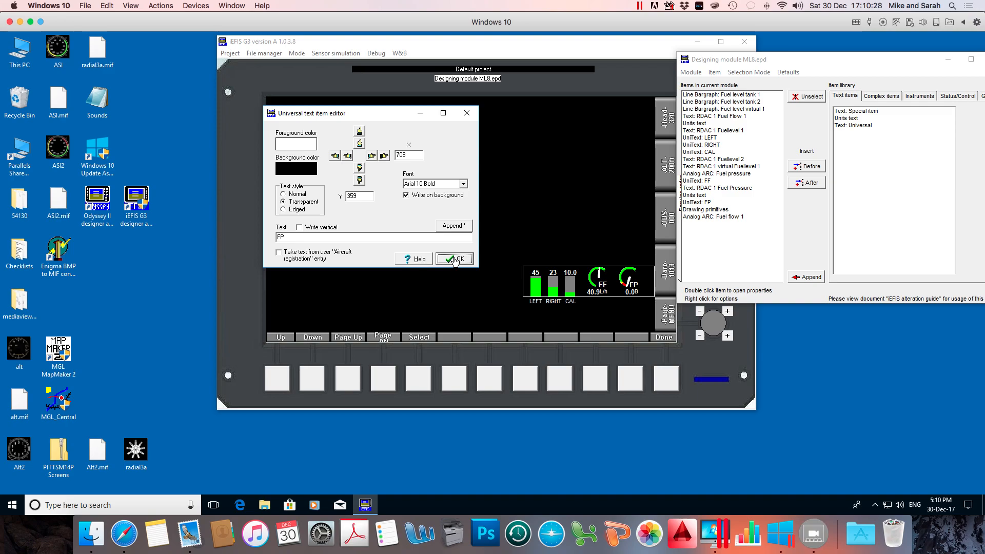
pyautogui.click(453, 259)
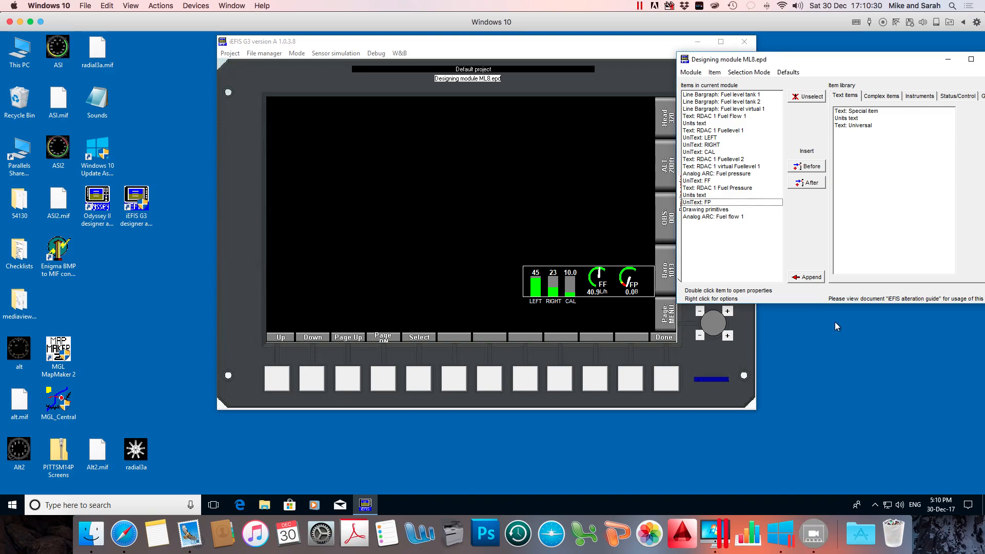
pyautogui.moveTo(861, 66)
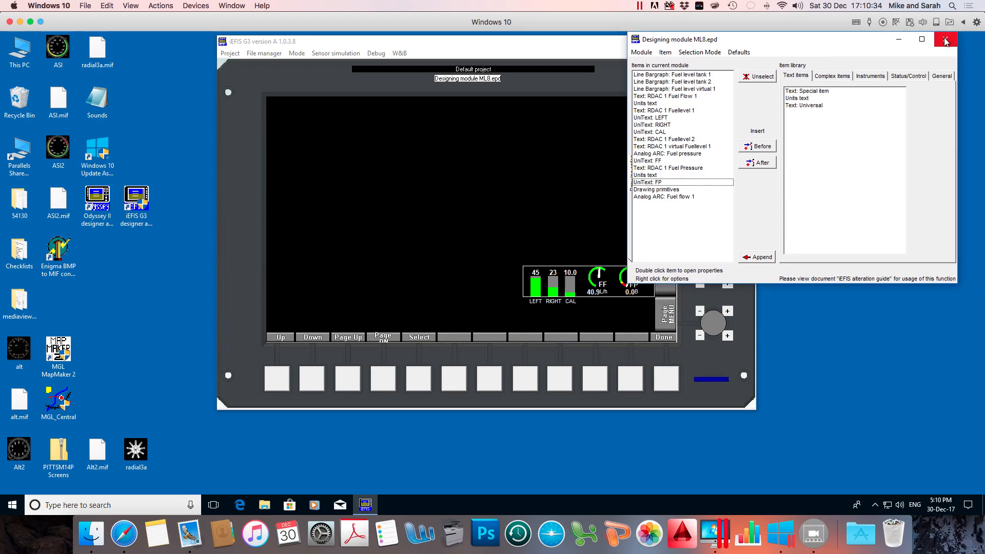
# Step: Close the Designing module window back to the simulated instrument display
pyautogui.click(945, 39)
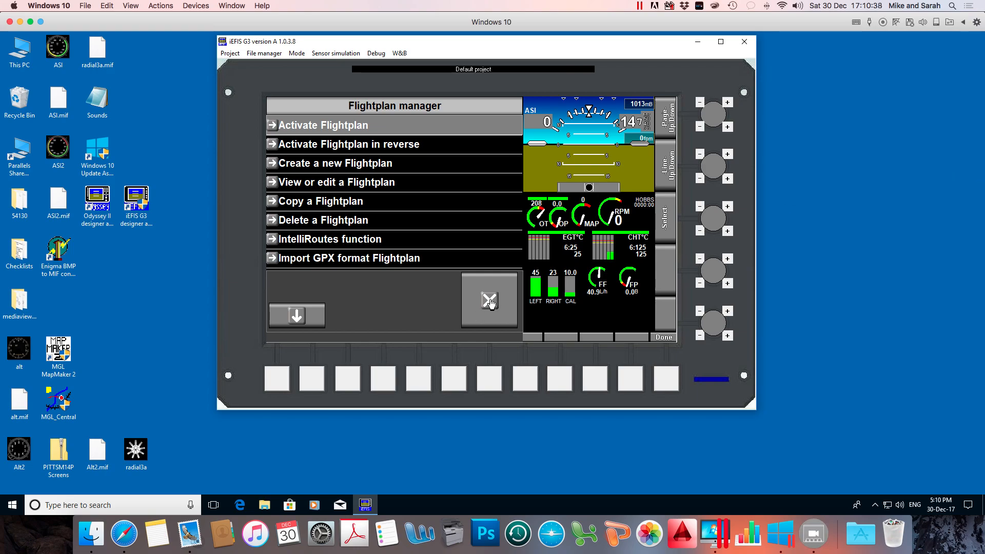
pyautogui.click(489, 300)
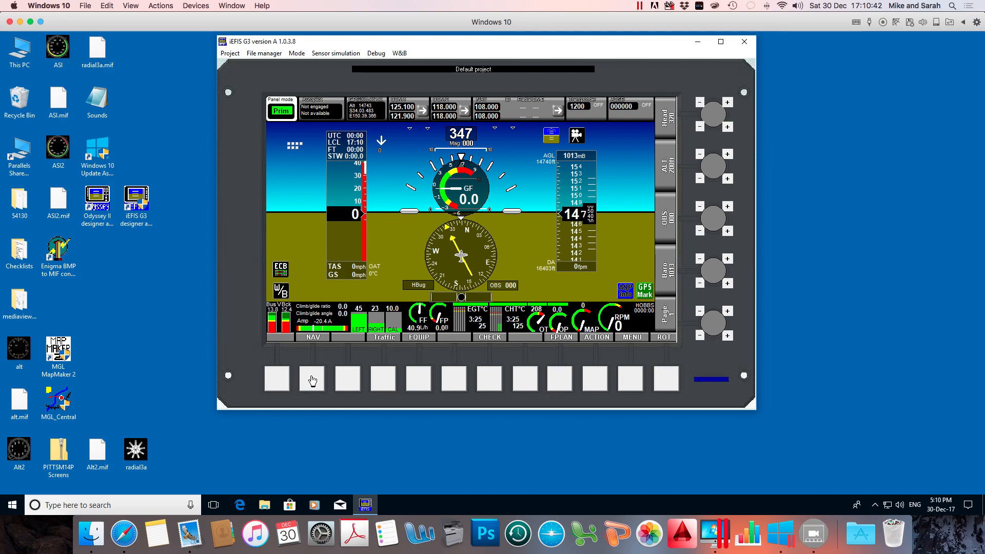
# Step: Check the display by opening and closing the Navigation and Flightplan menus
pyautogui.click(312, 338)
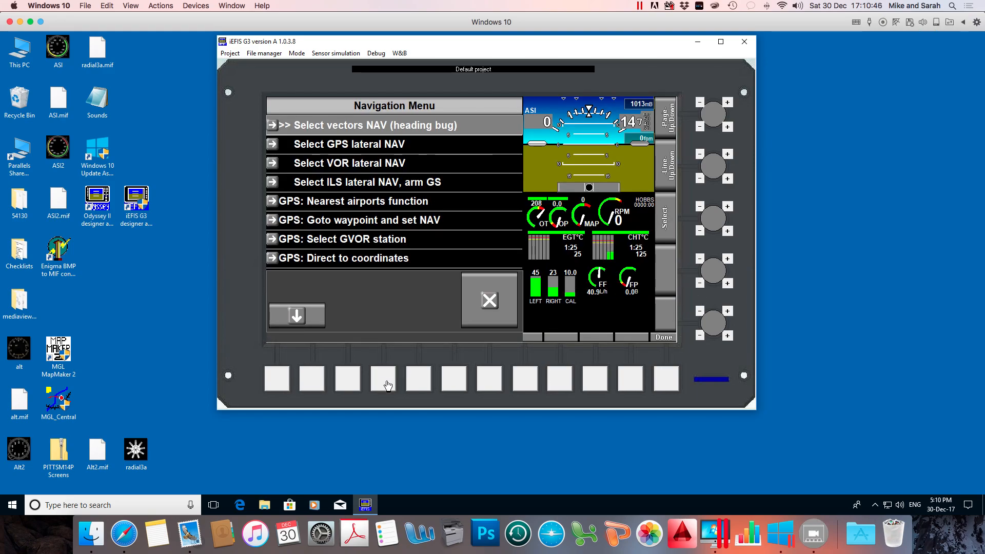
pyautogui.click(488, 300)
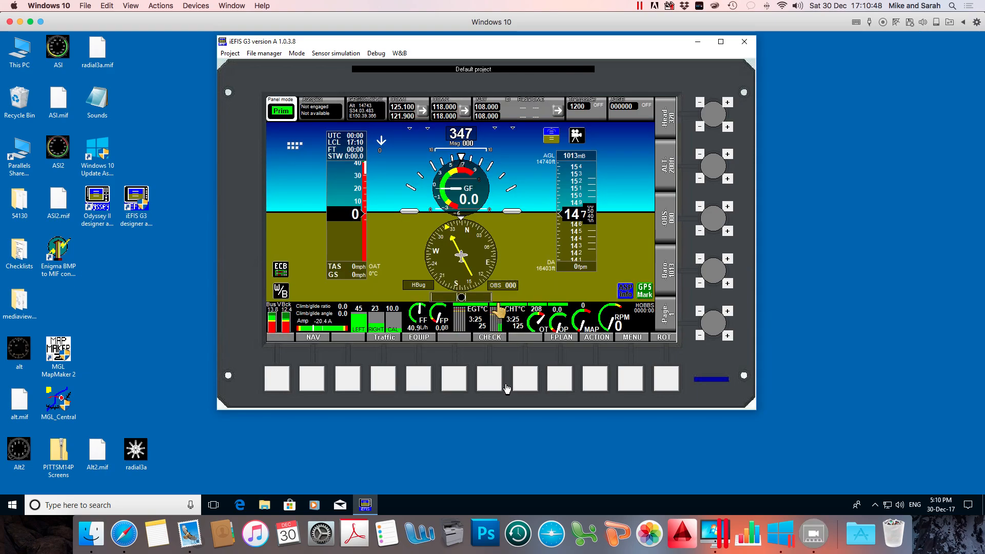
pyautogui.click(560, 338)
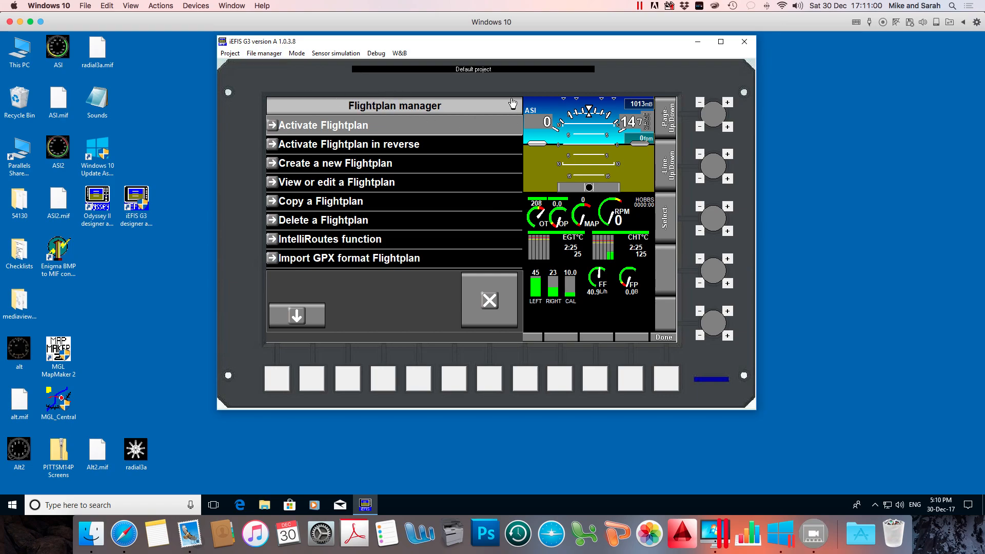
pyautogui.click(489, 299)
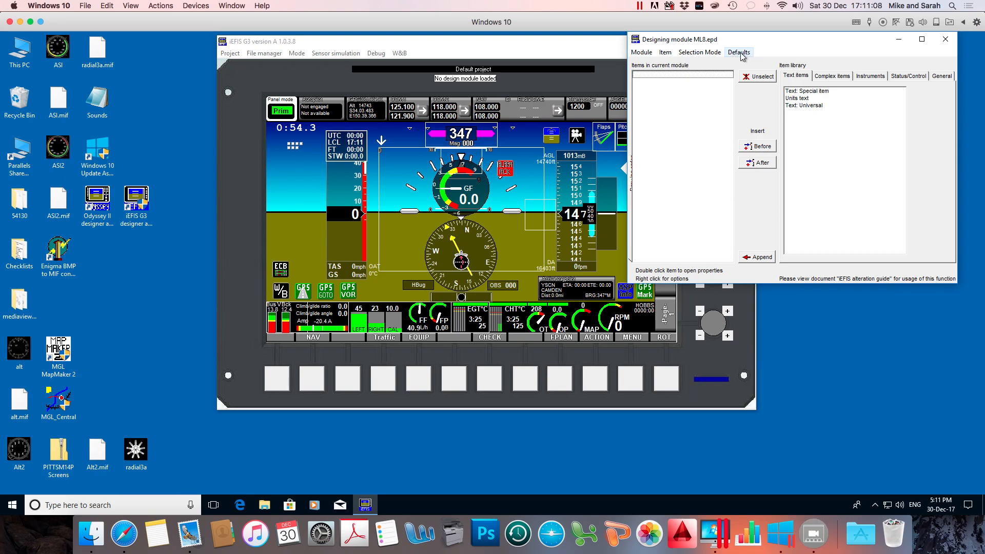
# Step: Create DFile.bin from the current Defaults folder content via the Defaults menu
pyautogui.click(739, 53)
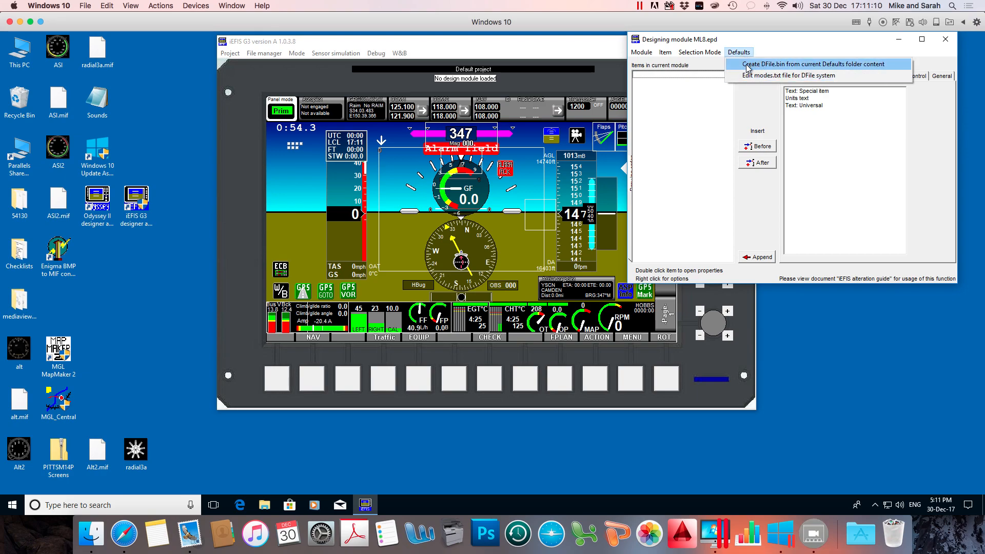
pyautogui.moveTo(819, 72)
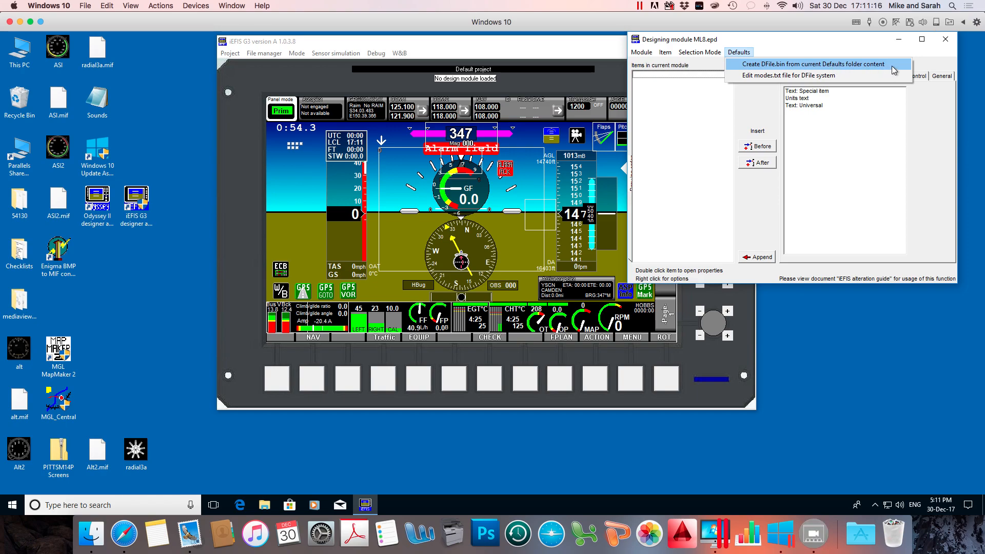
pyautogui.moveTo(777, 73)
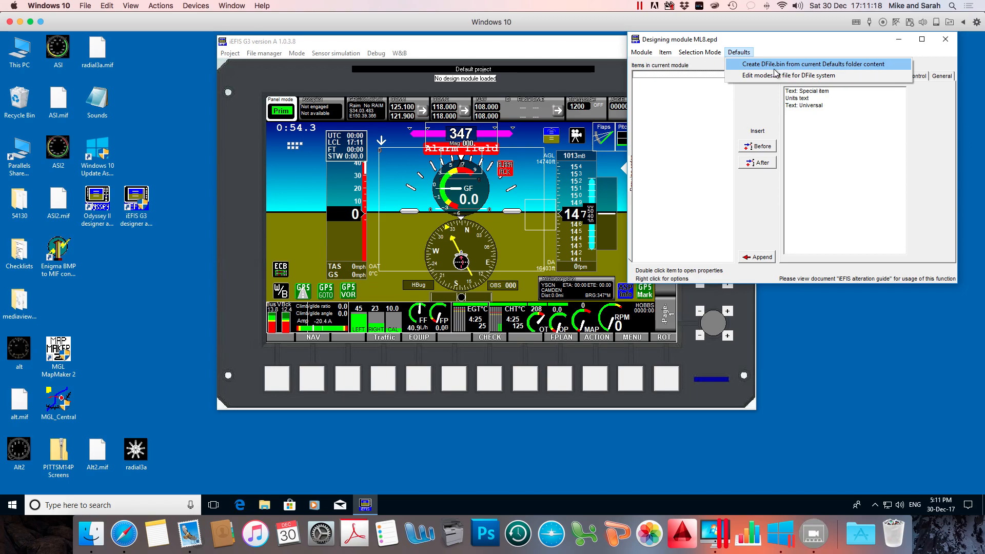
pyautogui.moveTo(781, 69)
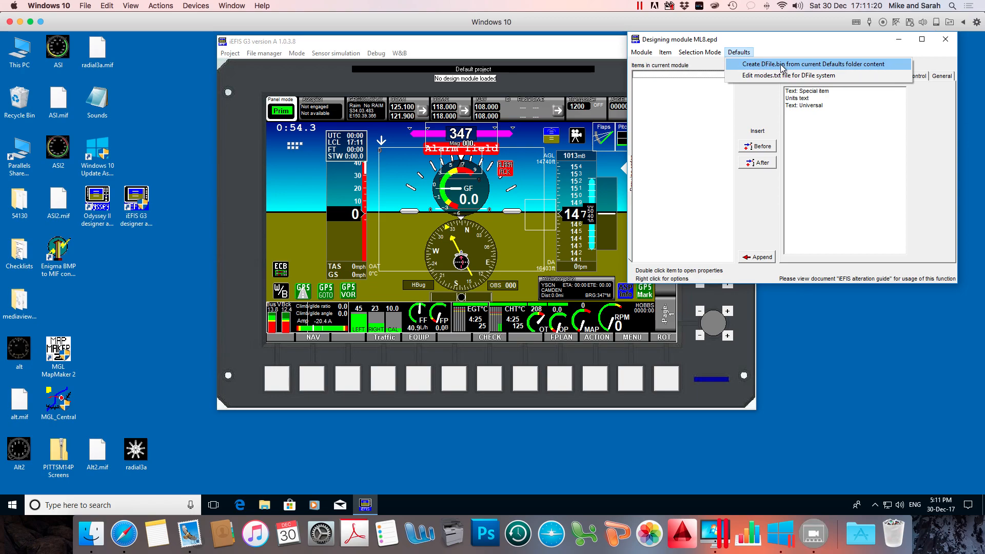
pyautogui.moveTo(947, 43)
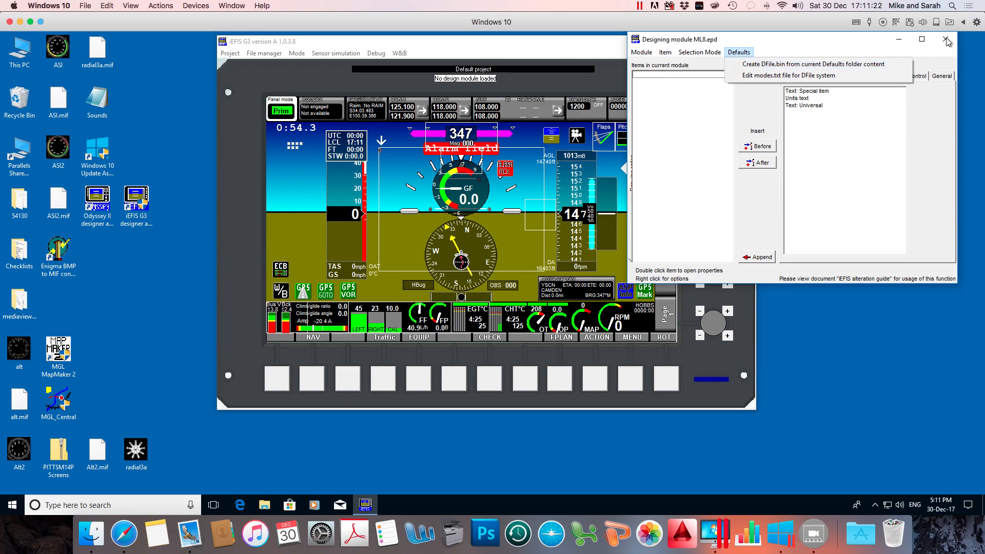
pyautogui.moveTo(791, 64)
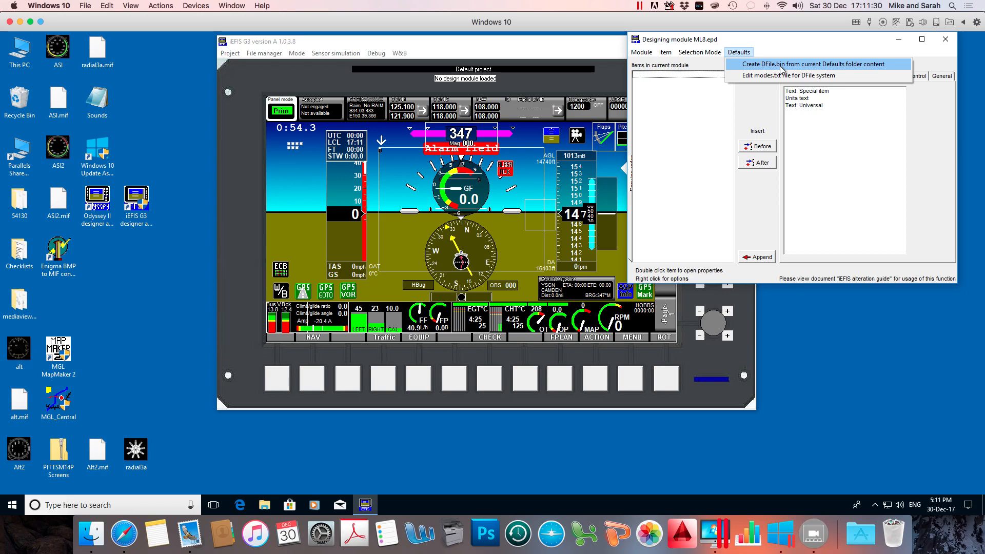
pyautogui.moveTo(760, 68)
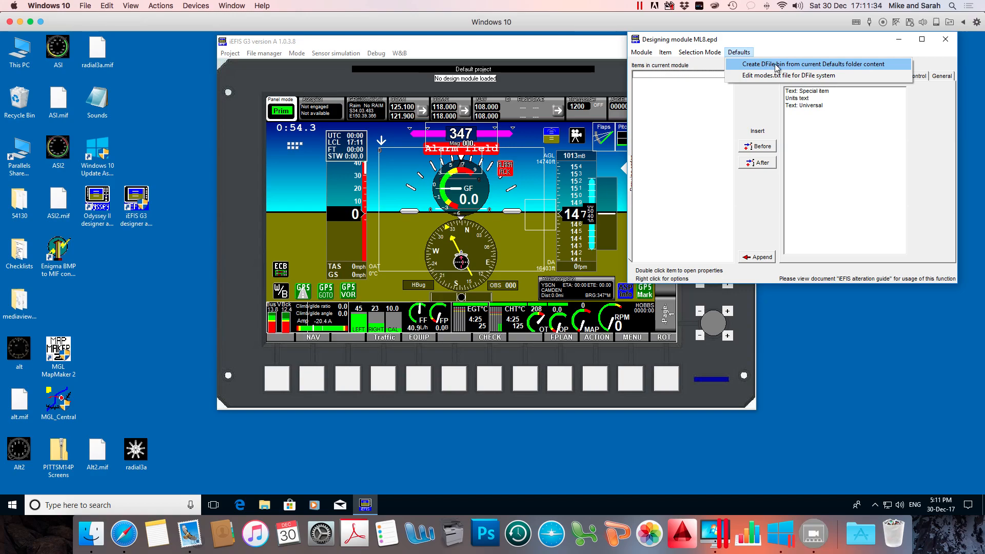
pyautogui.moveTo(810, 50)
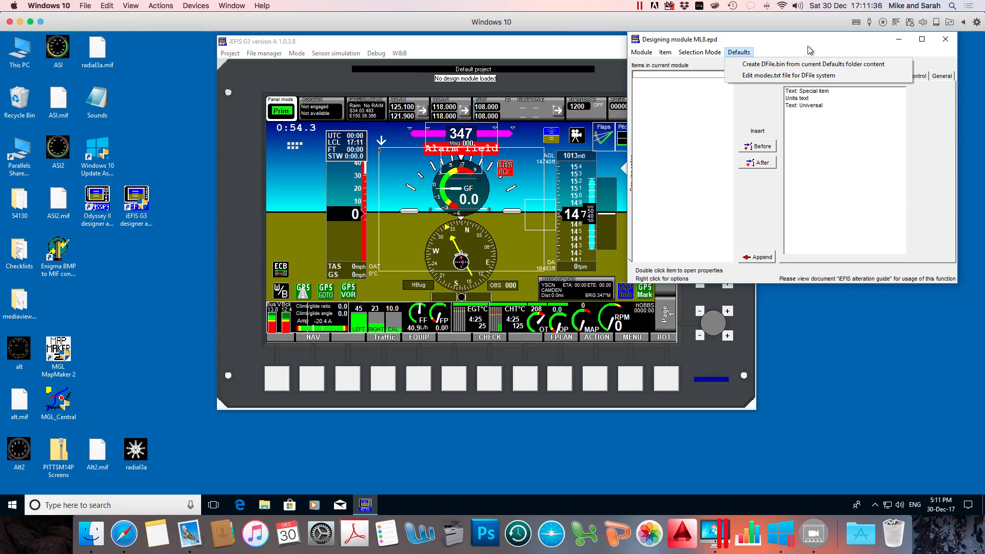
pyautogui.moveTo(796, 50)
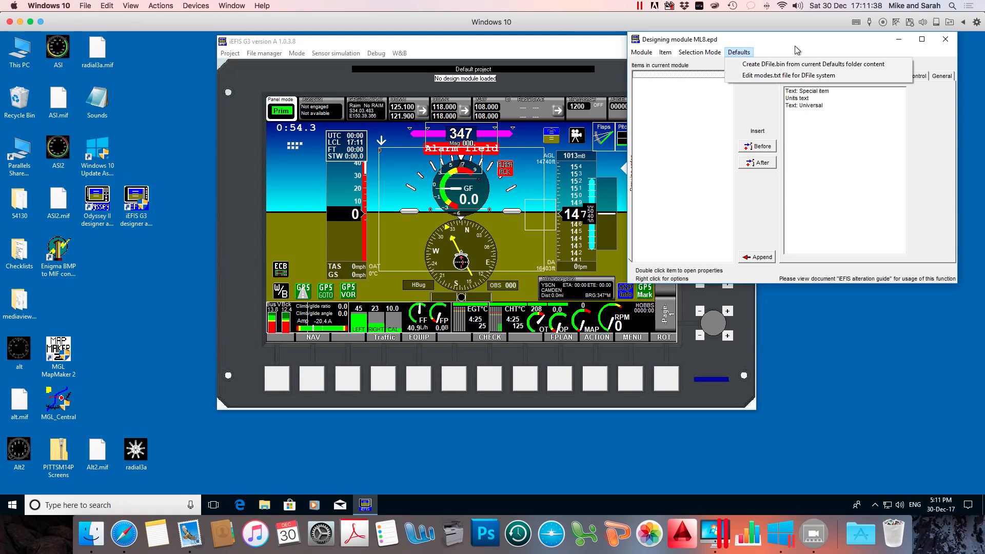
pyautogui.moveTo(787, 55)
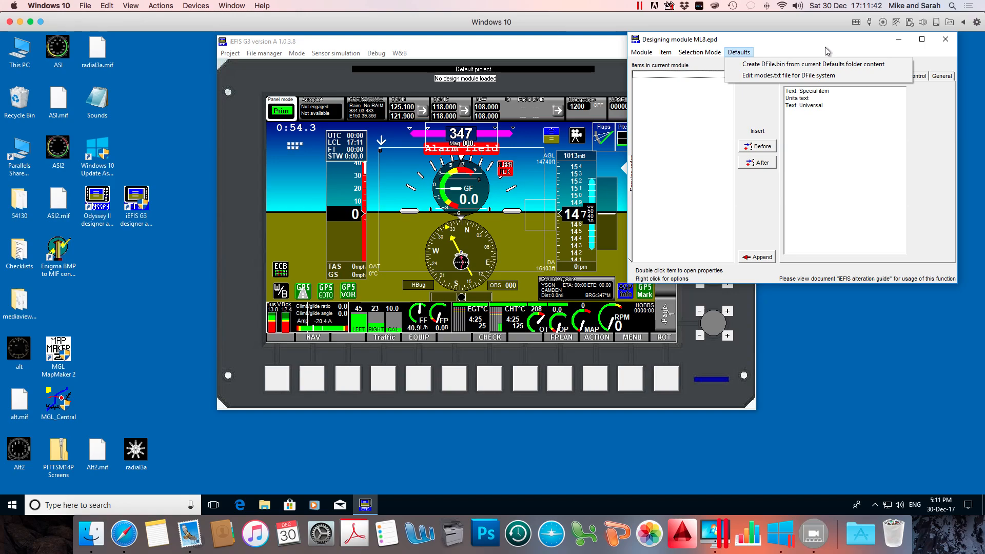
pyautogui.click(945, 39)
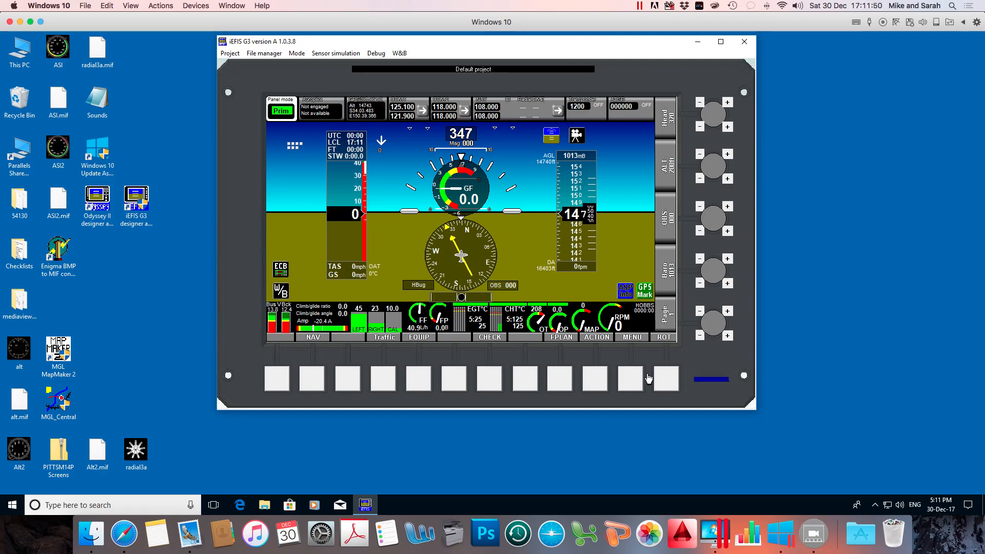
pyautogui.moveTo(490, 381)
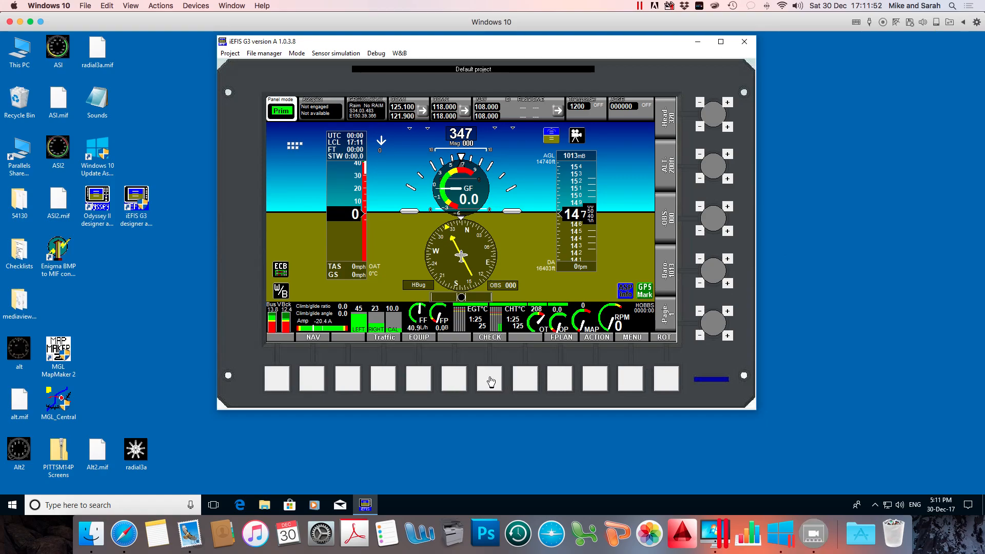
pyautogui.click(264, 52)
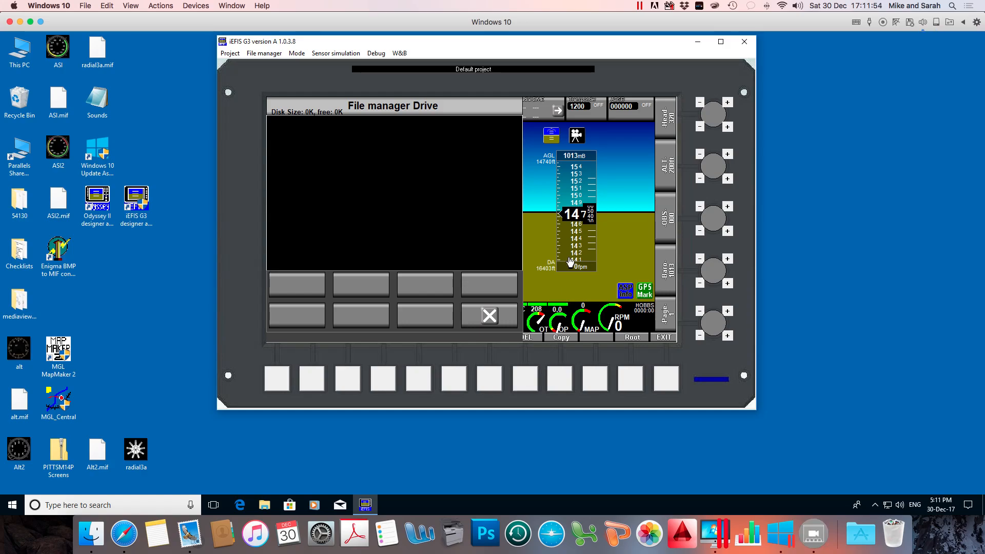
pyautogui.moveTo(533, 363)
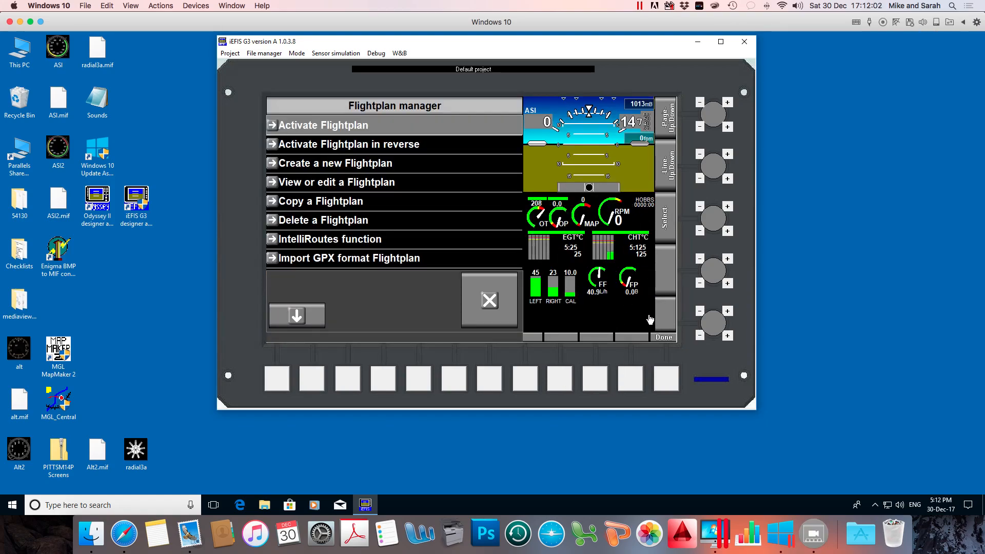
pyautogui.click(489, 300)
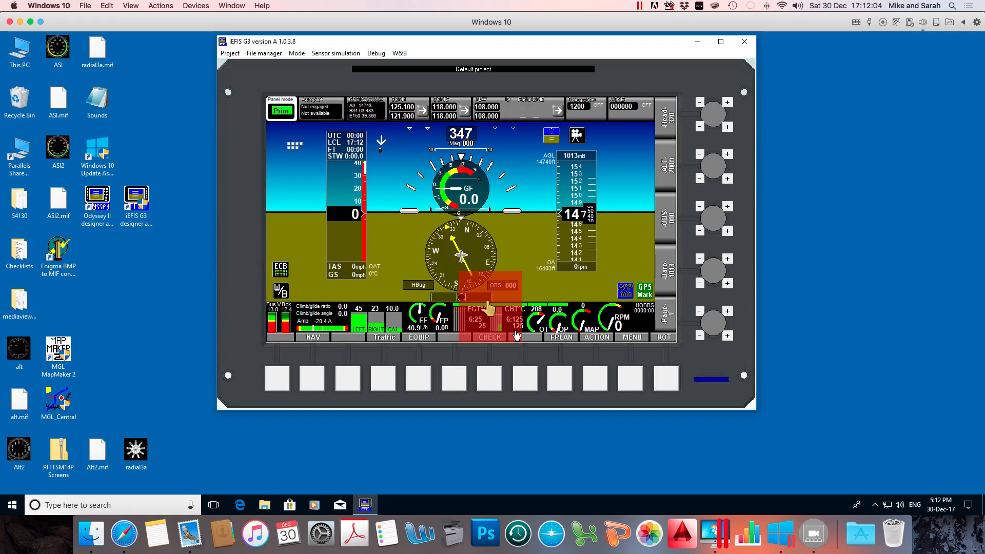